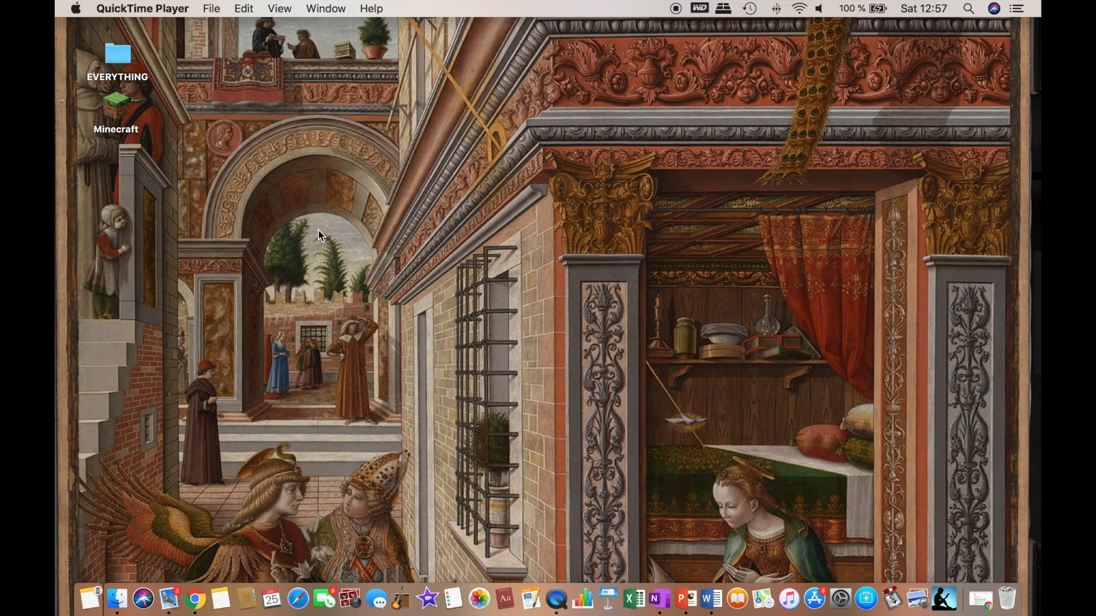
Download the universal Fabric installer .jar and keep it despite Chrome's warning.
click(170, 599)
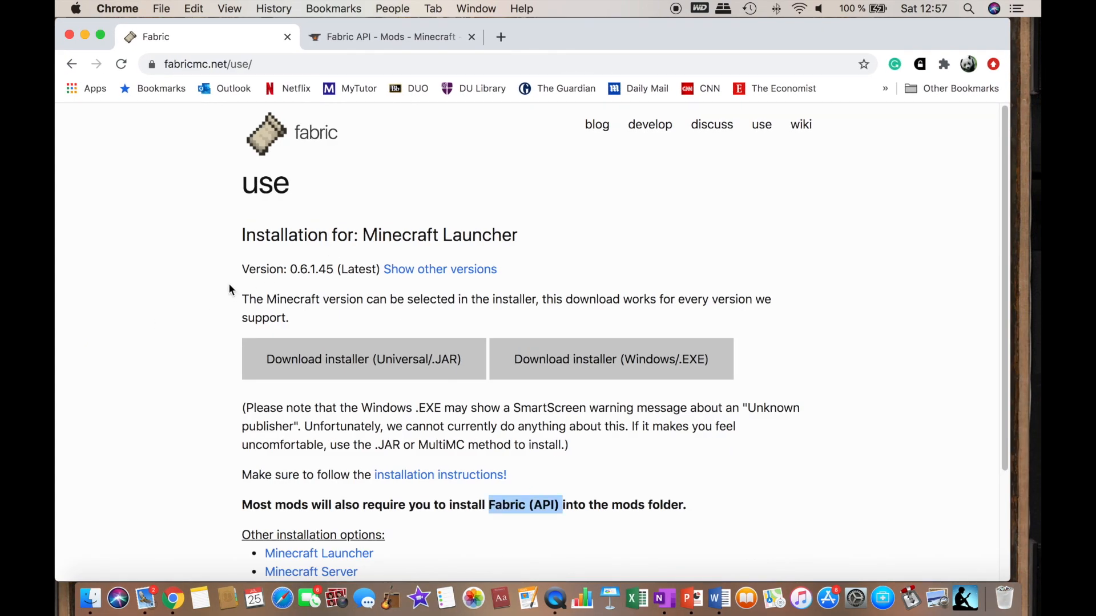
mouse_move(430, 366)
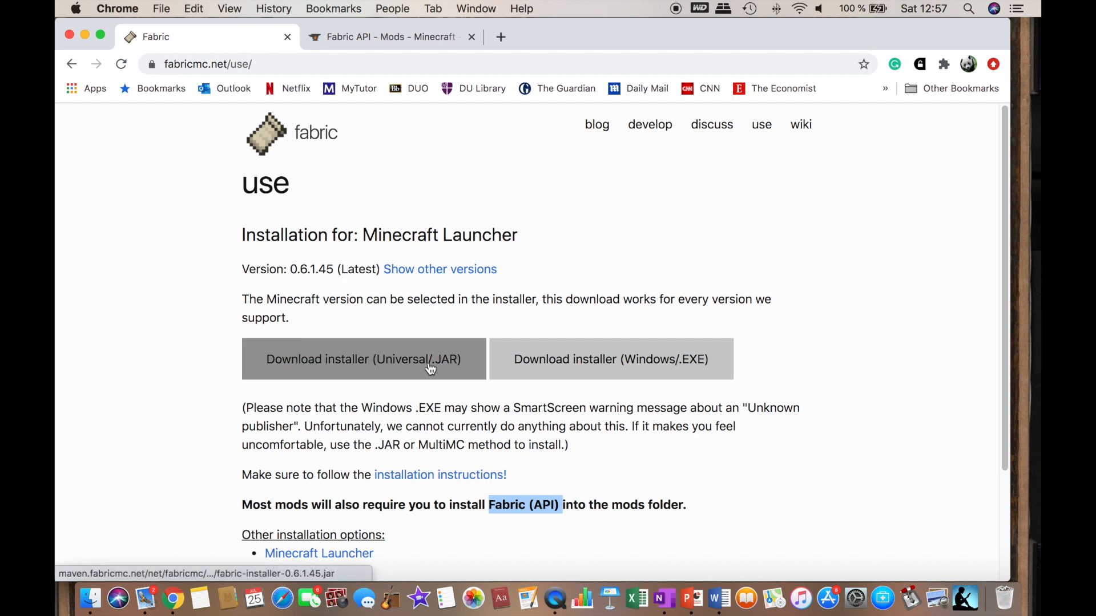
mouse_move(458, 368)
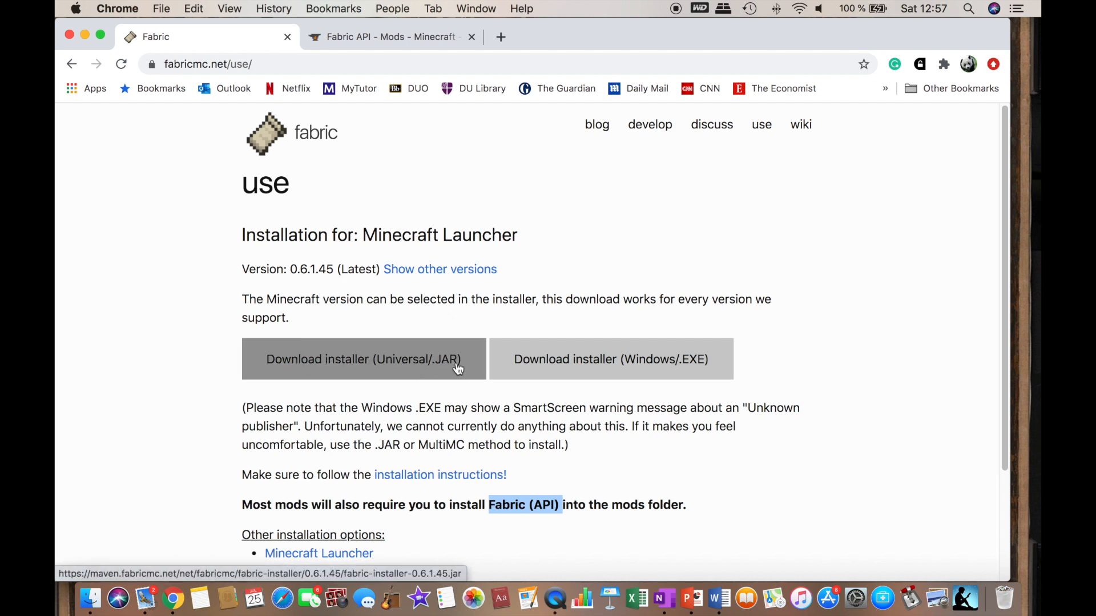
mouse_move(360, 371)
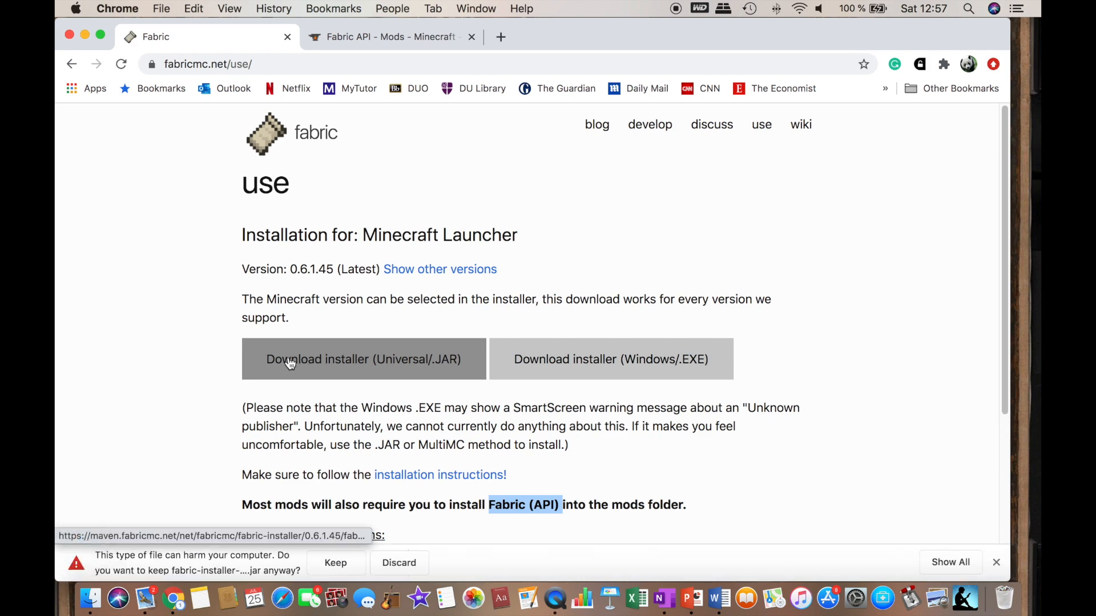
mouse_move(564, 47)
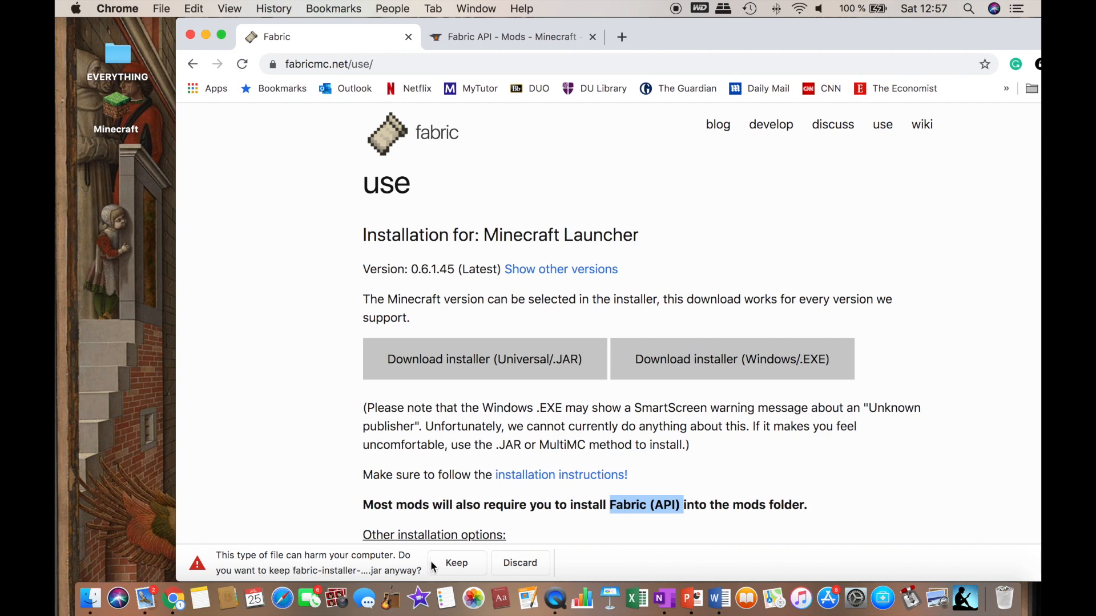
click(456, 562)
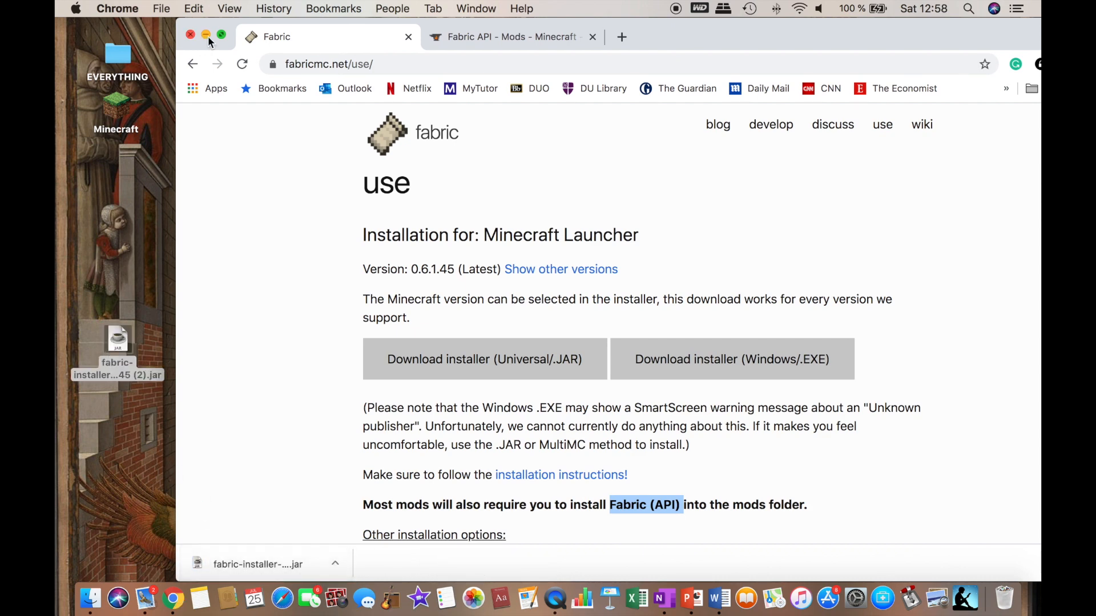
click(191, 35)
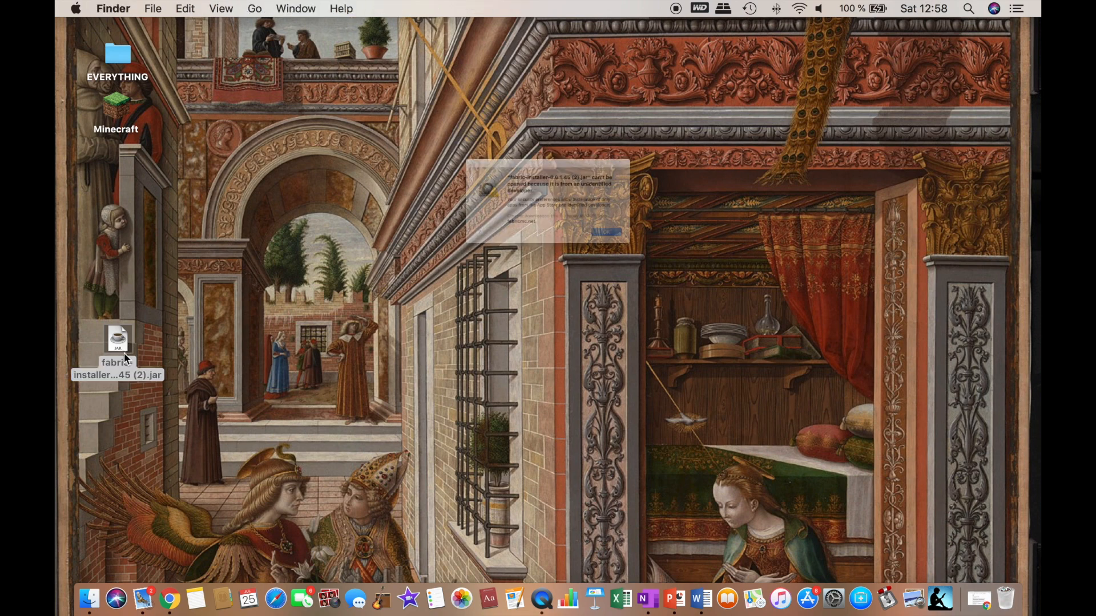
Try launching the installer jar from the desktop and dismiss the unidentified developer alert.
double_click(116, 339)
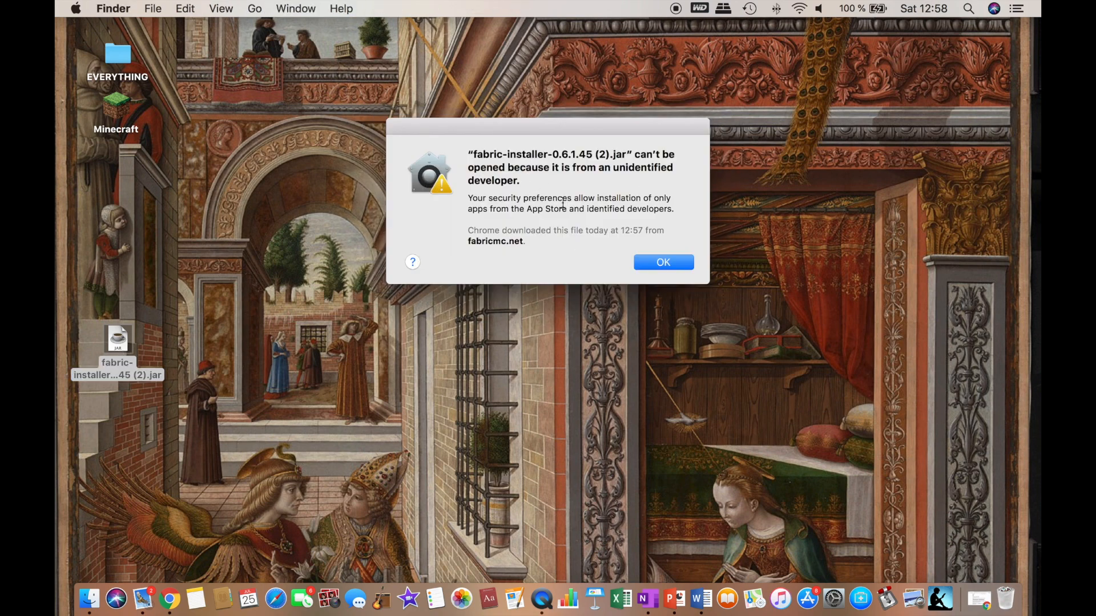
click(662, 263)
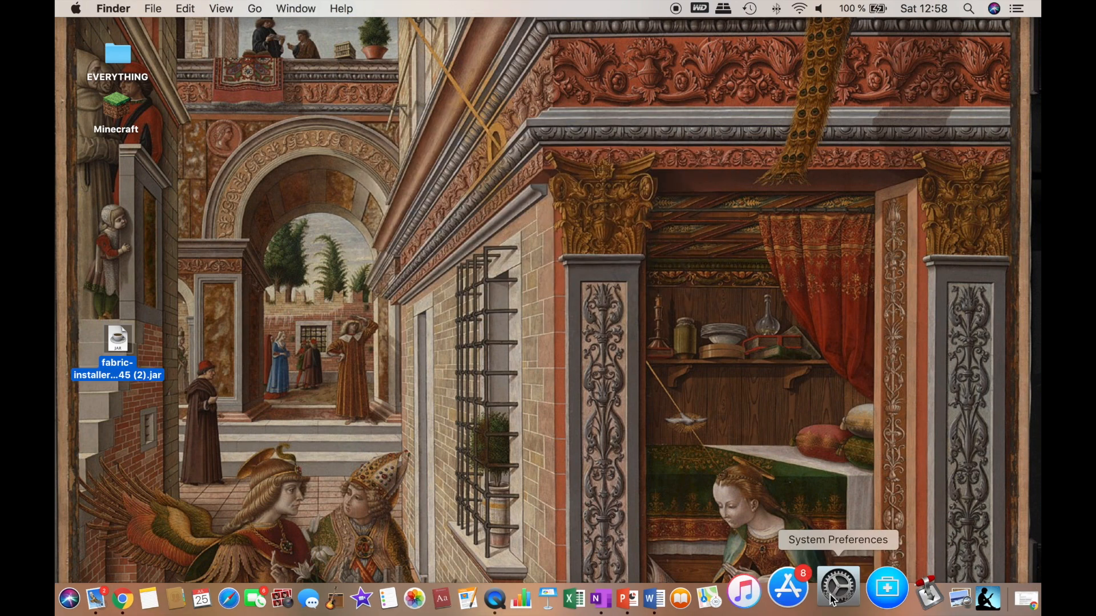
In Security & Privacy, choose Open Anyway for the blocked Fabric installer jar and confirm.
click(837, 586)
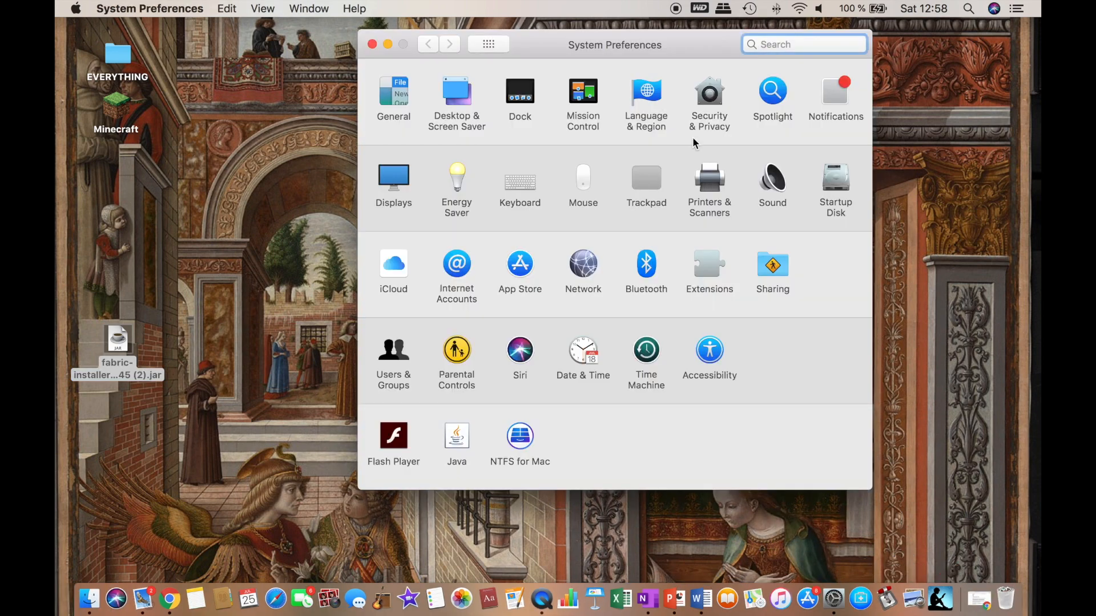
mouse_move(750, 371)
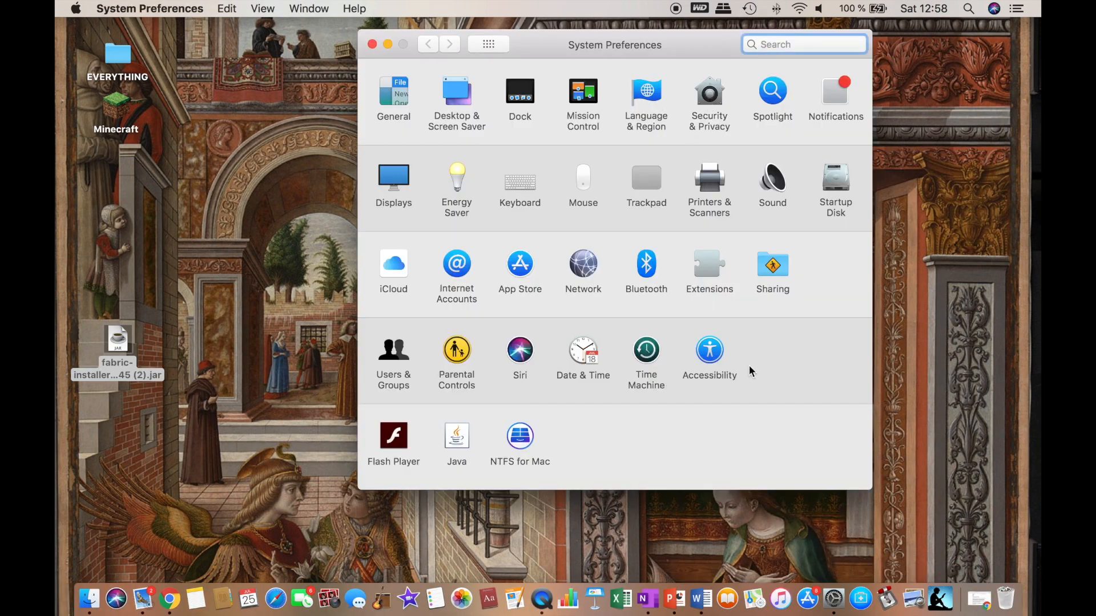
click(709, 92)
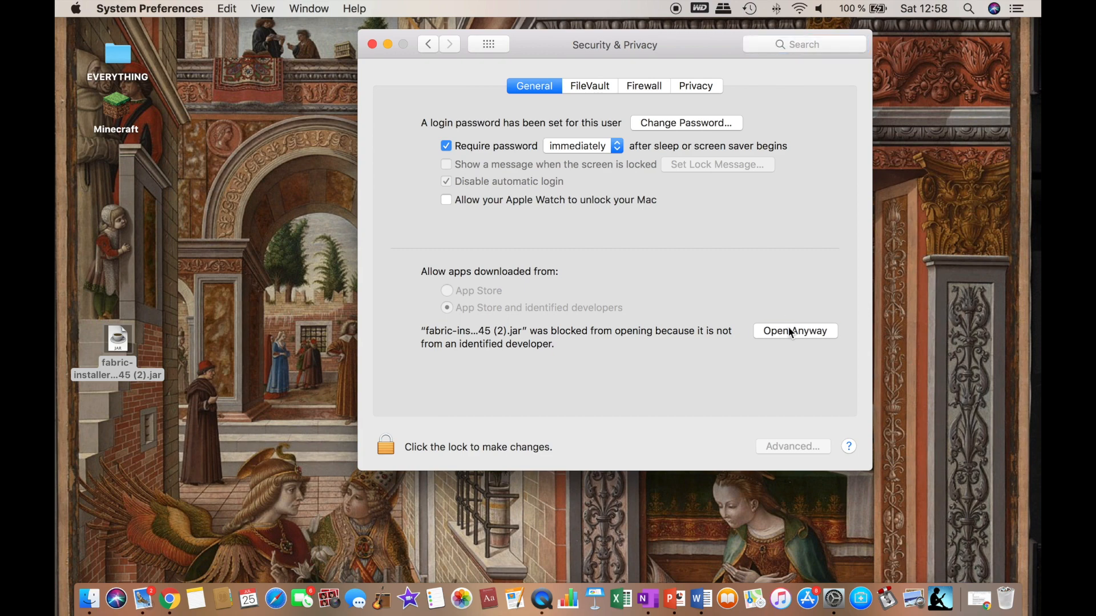
click(794, 331)
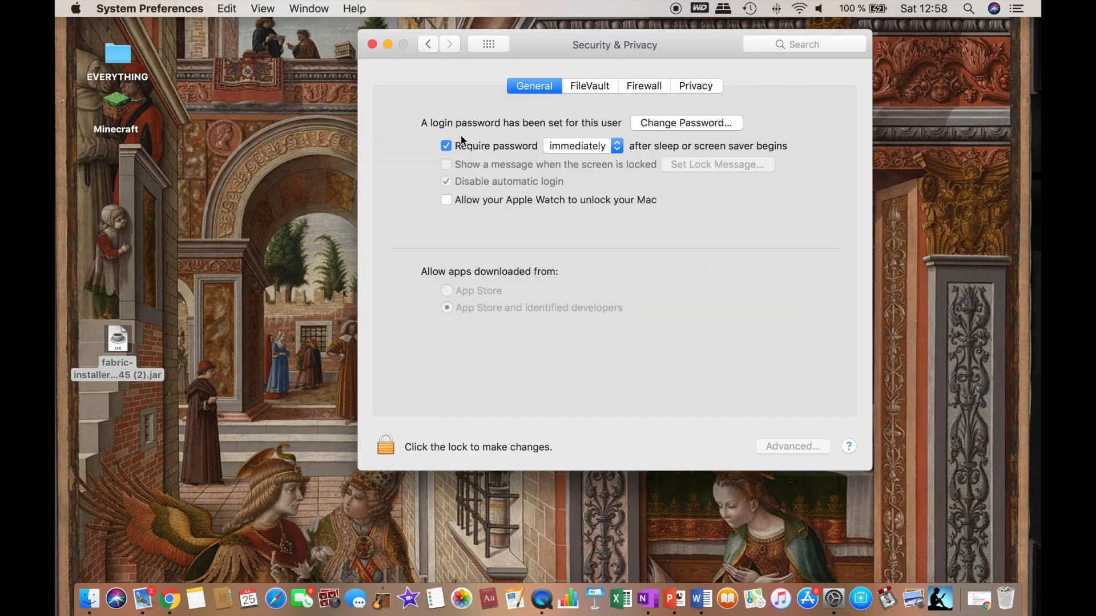
click(372, 45)
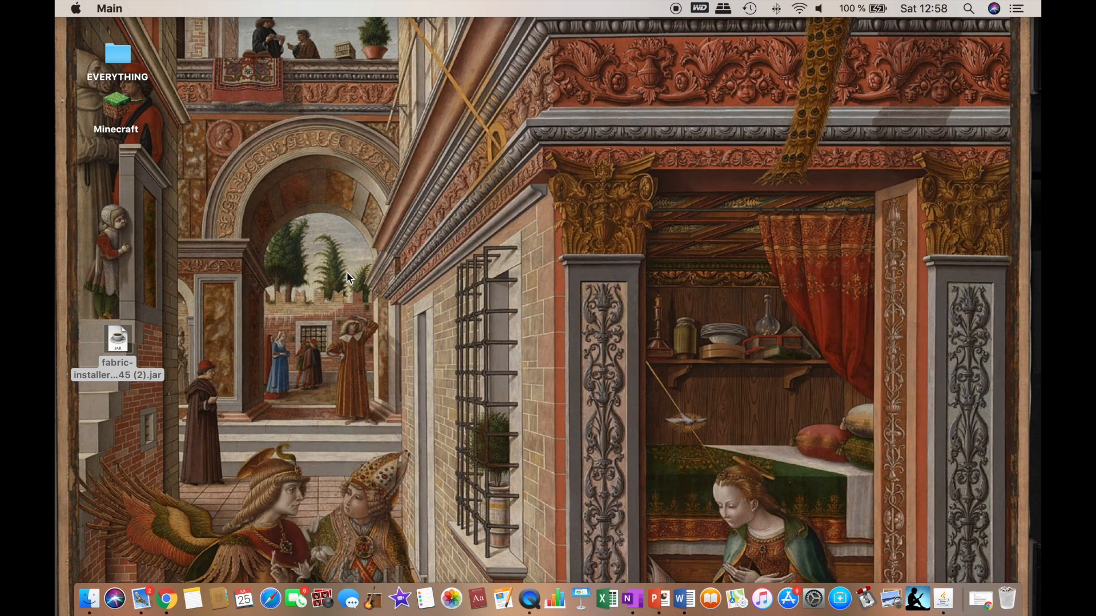
mouse_move(477, 306)
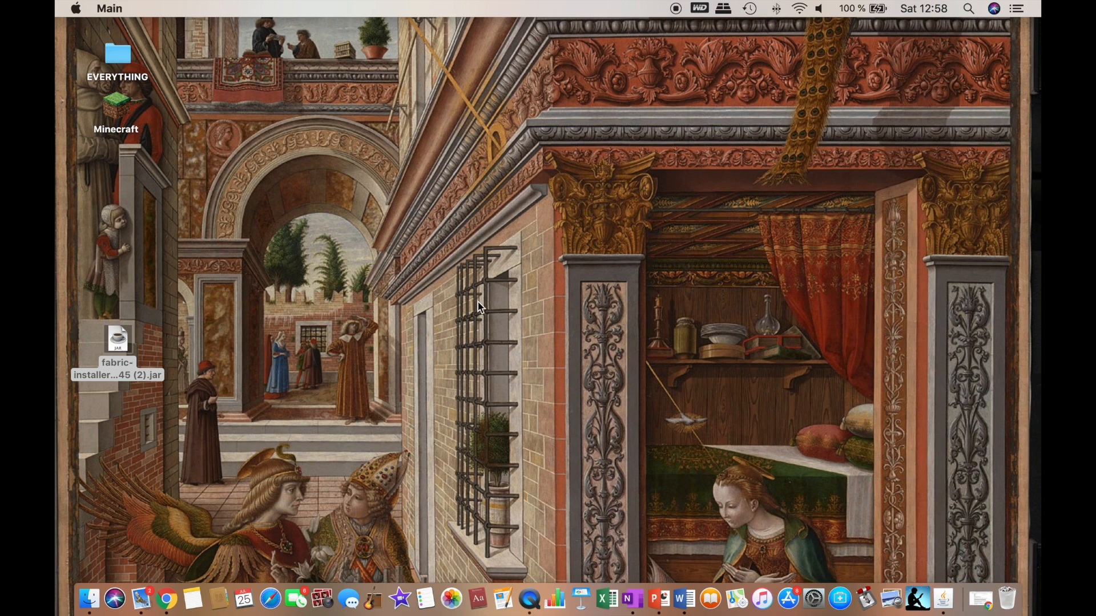
Launch the Fabric installer and keep Minecraft version 1.16.1 selected on the Client tab.
double_click(117, 342)
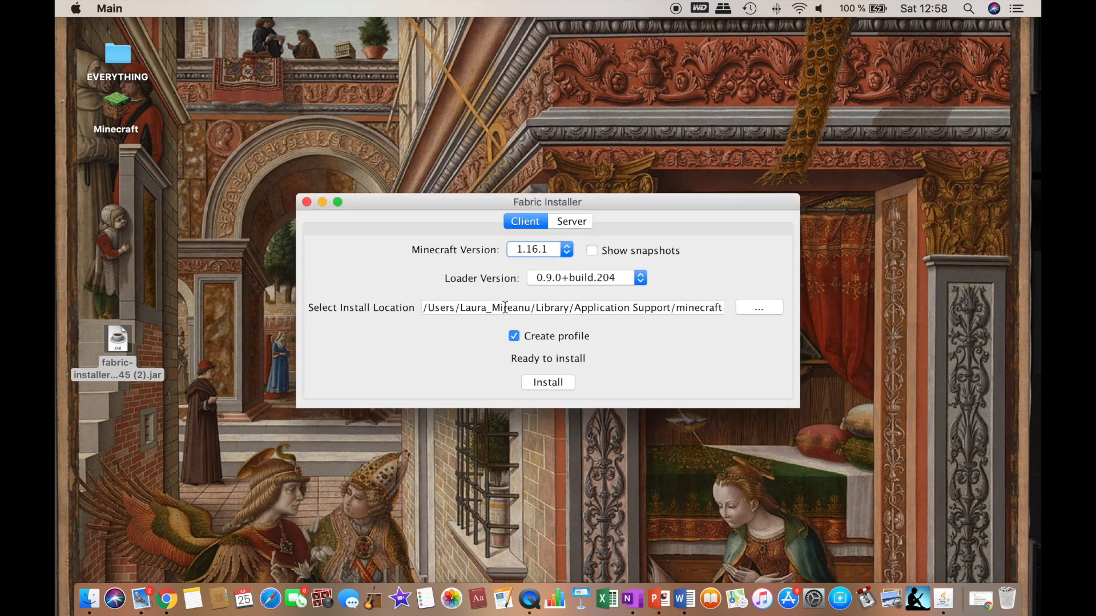
mouse_move(414, 253)
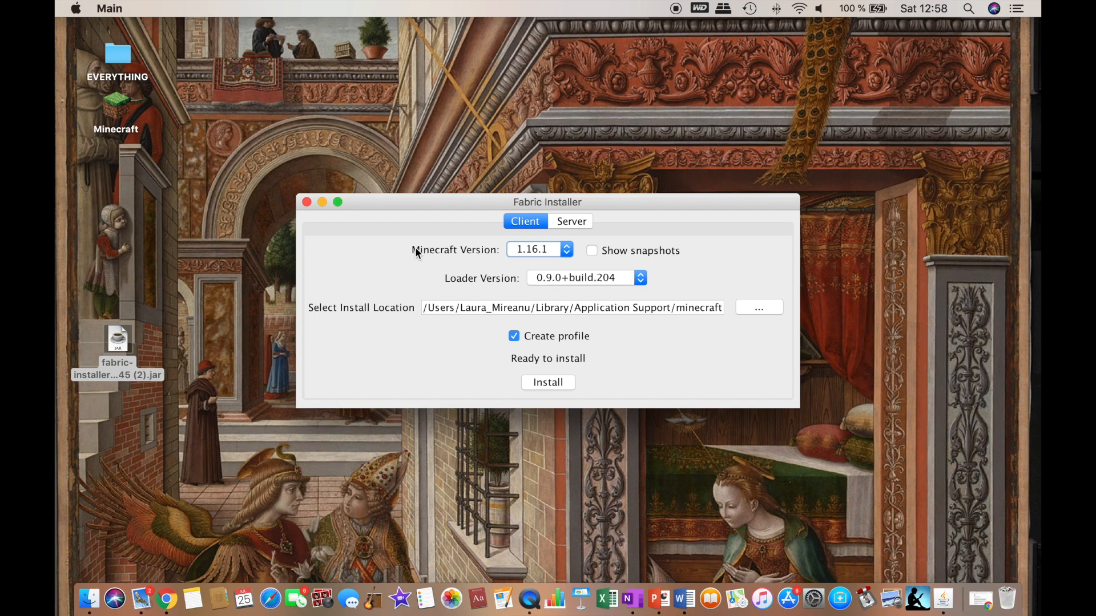
mouse_move(531, 257)
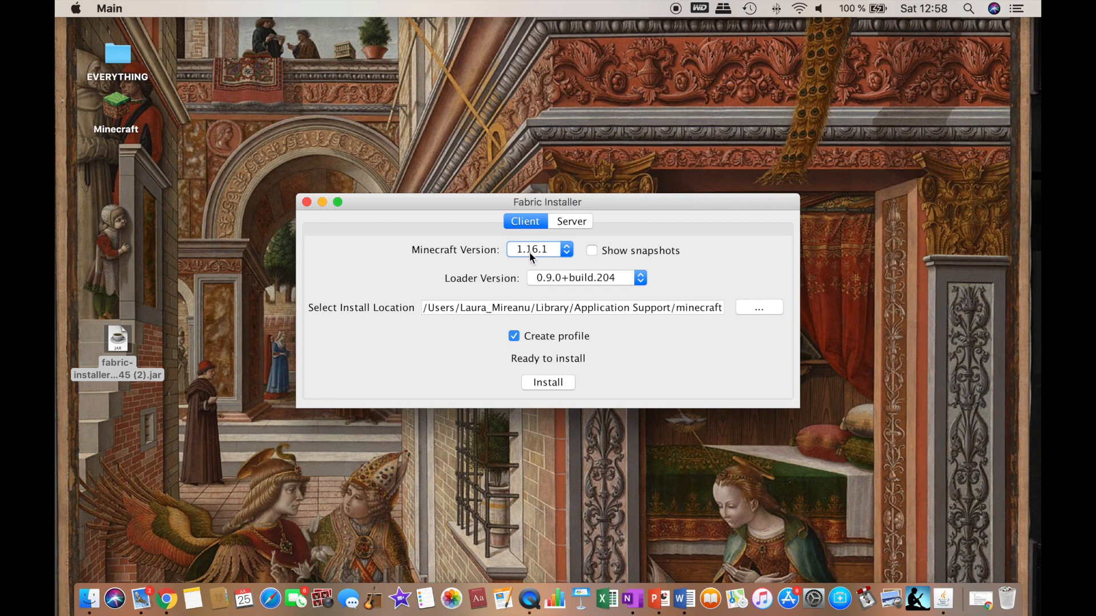
click(537, 250)
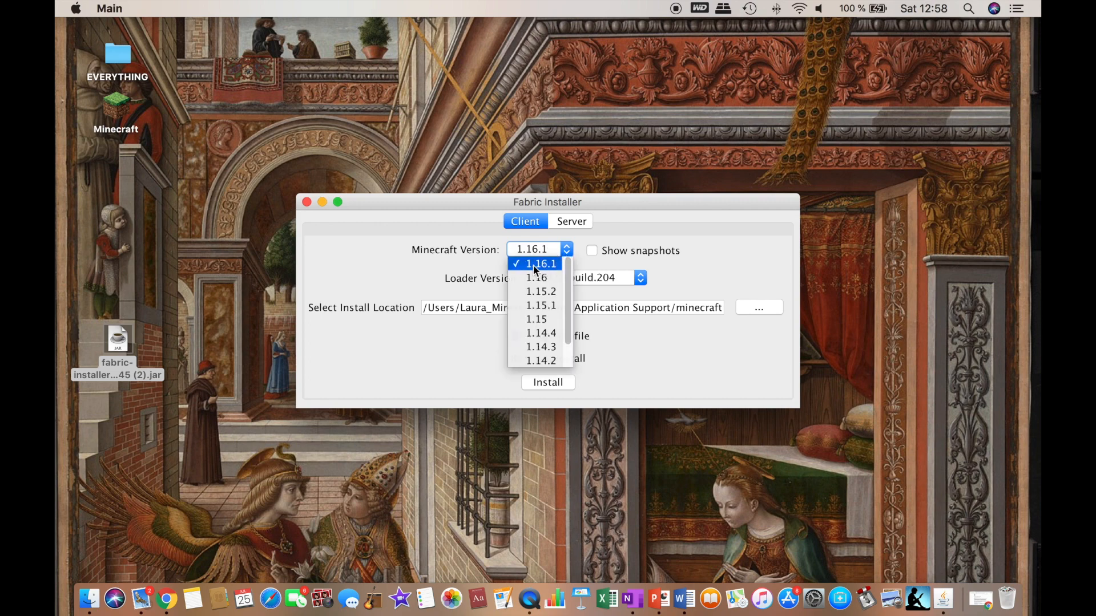
click(535, 263)
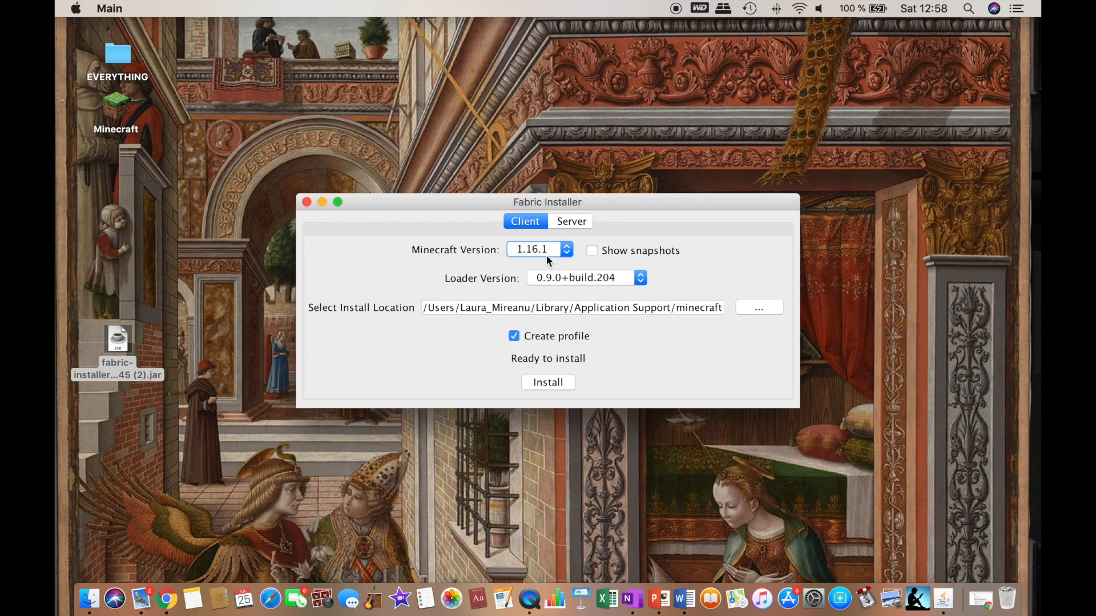
click(538, 250)
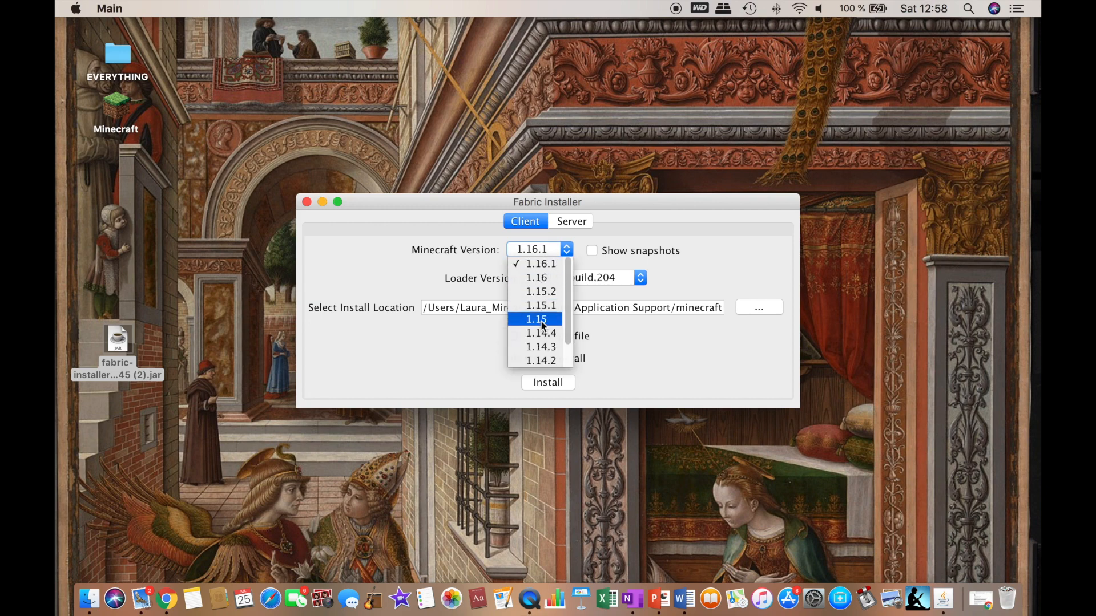
click(533, 250)
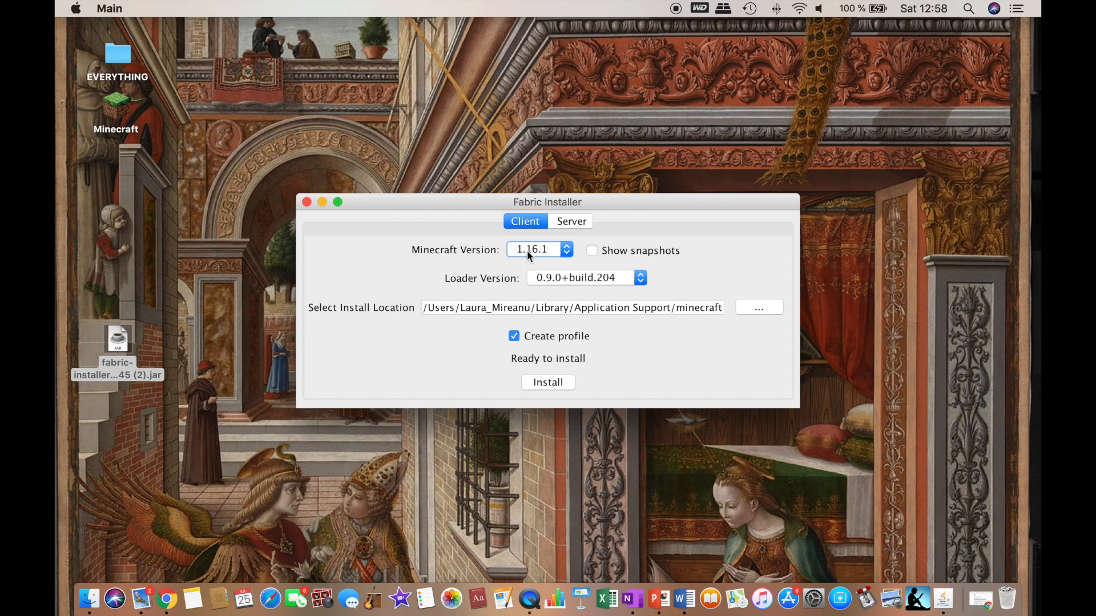
mouse_move(593, 279)
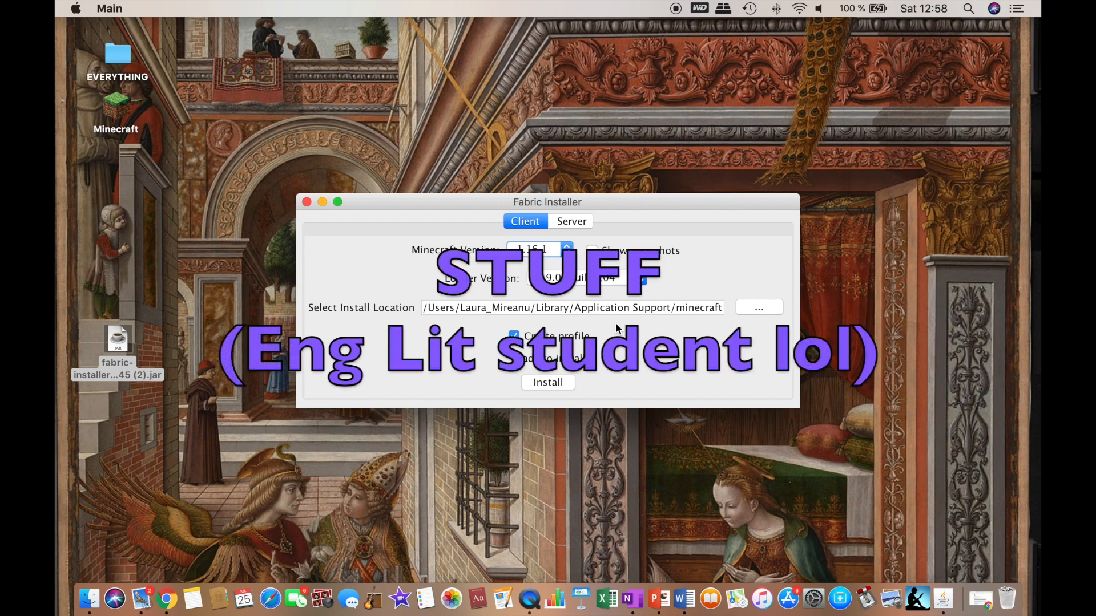
mouse_move(581, 329)
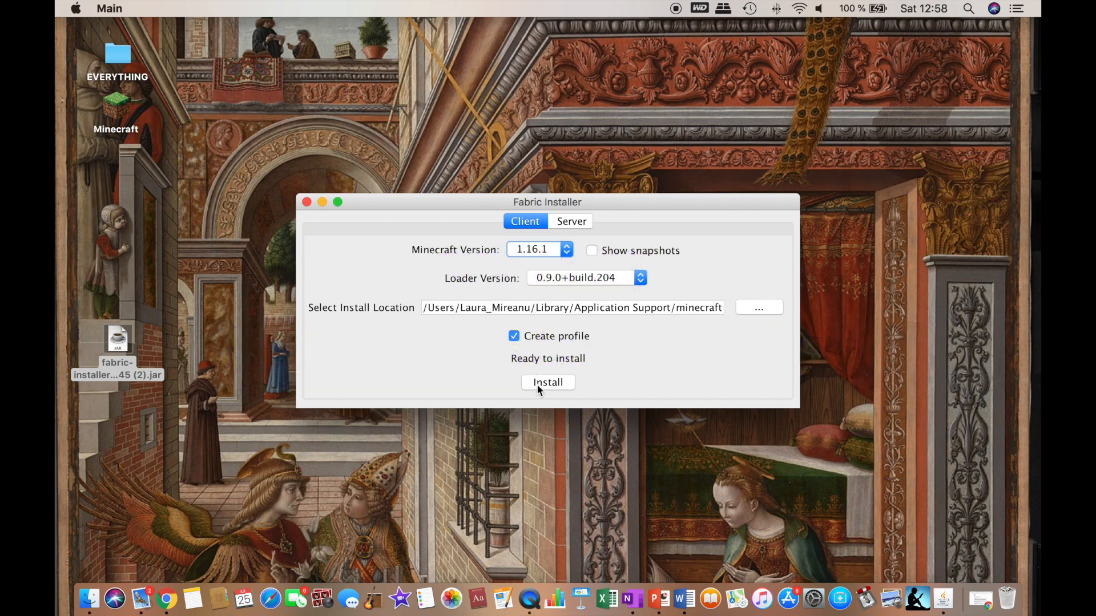
Install Fabric Loader 0.9.0+build.204 for 1.16.1, acknowledge success and quit the installer.
click(547, 382)
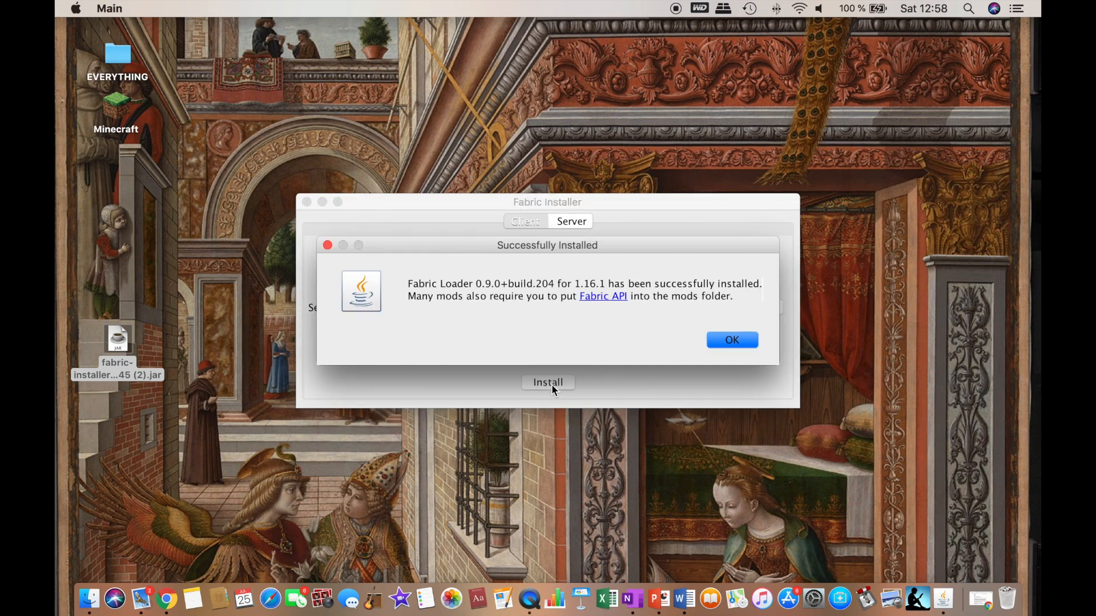
mouse_move(617, 288)
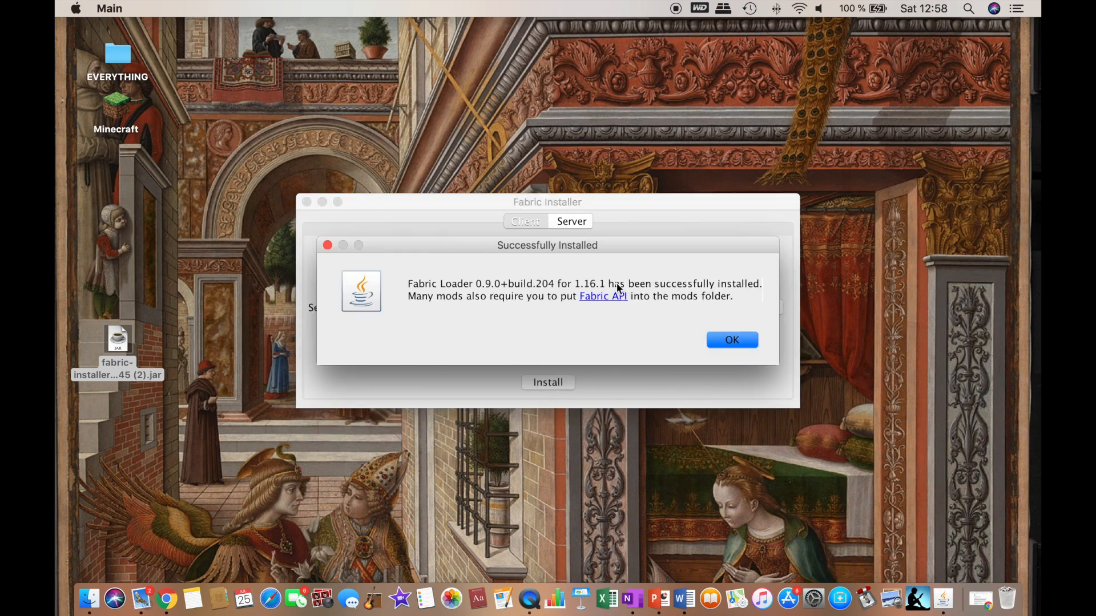
mouse_move(682, 294)
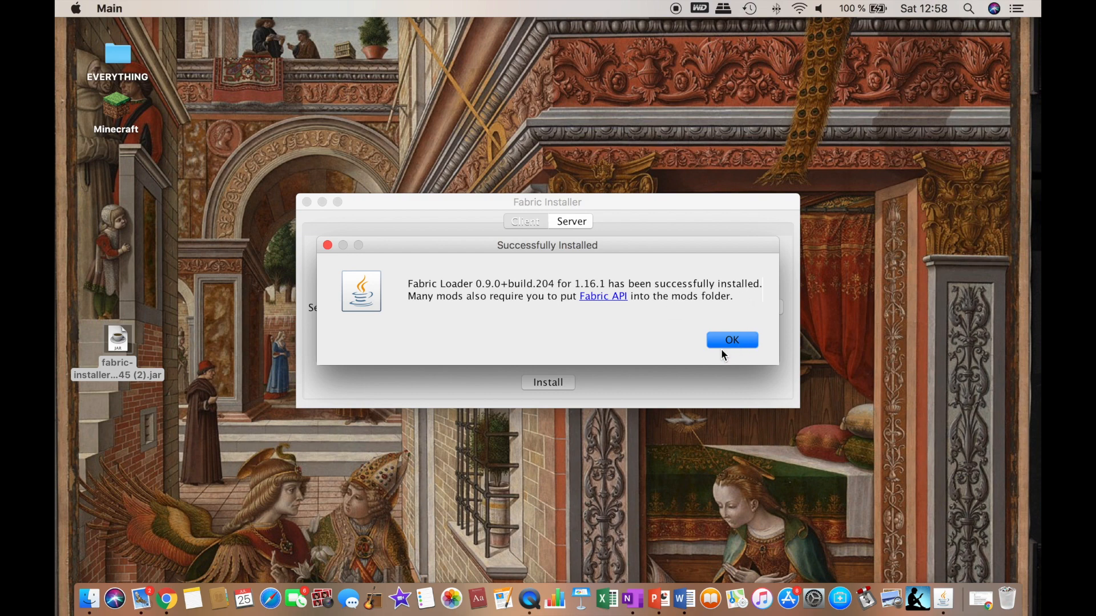
click(732, 340)
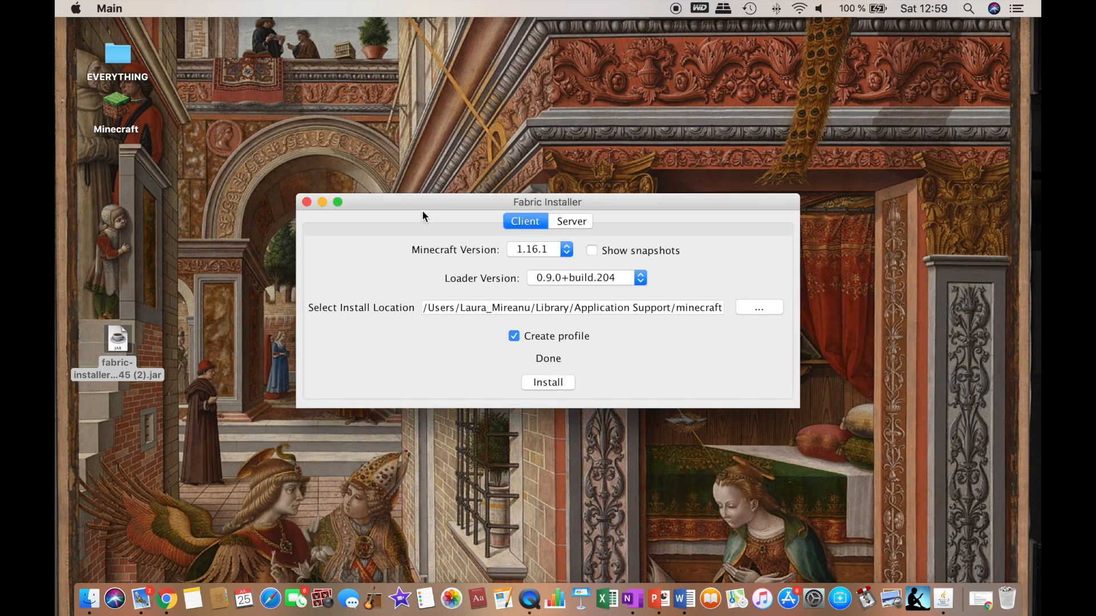
mouse_move(310, 207)
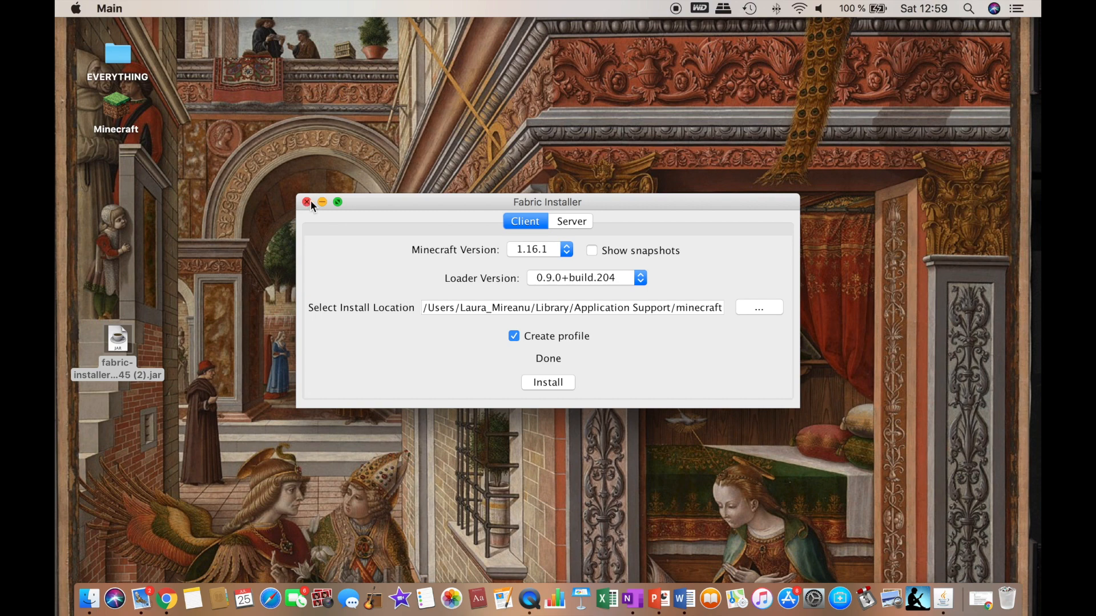
click(306, 203)
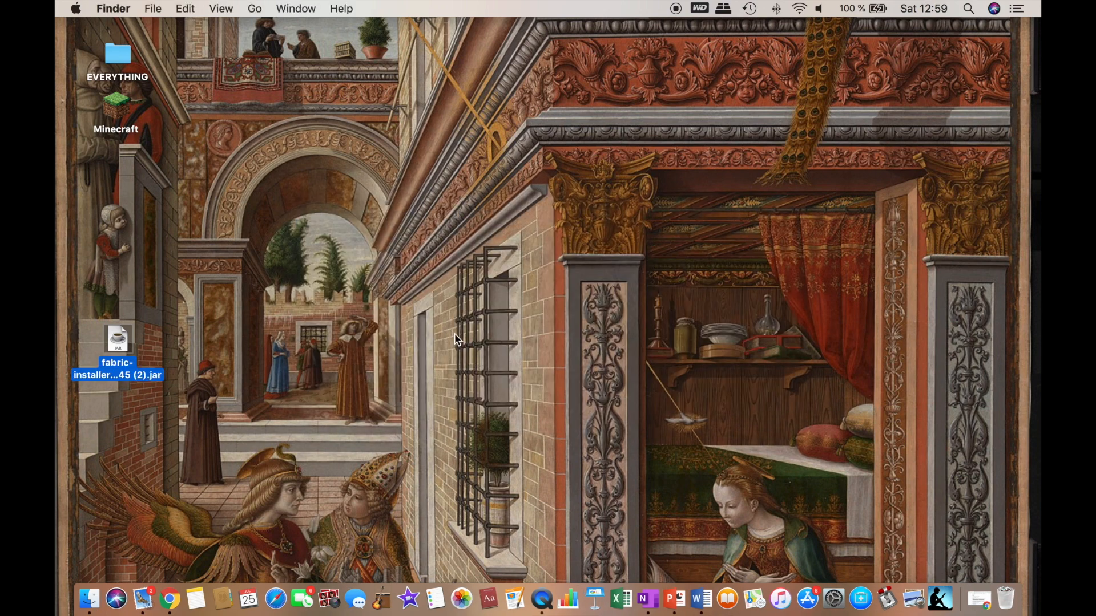
mouse_move(455, 371)
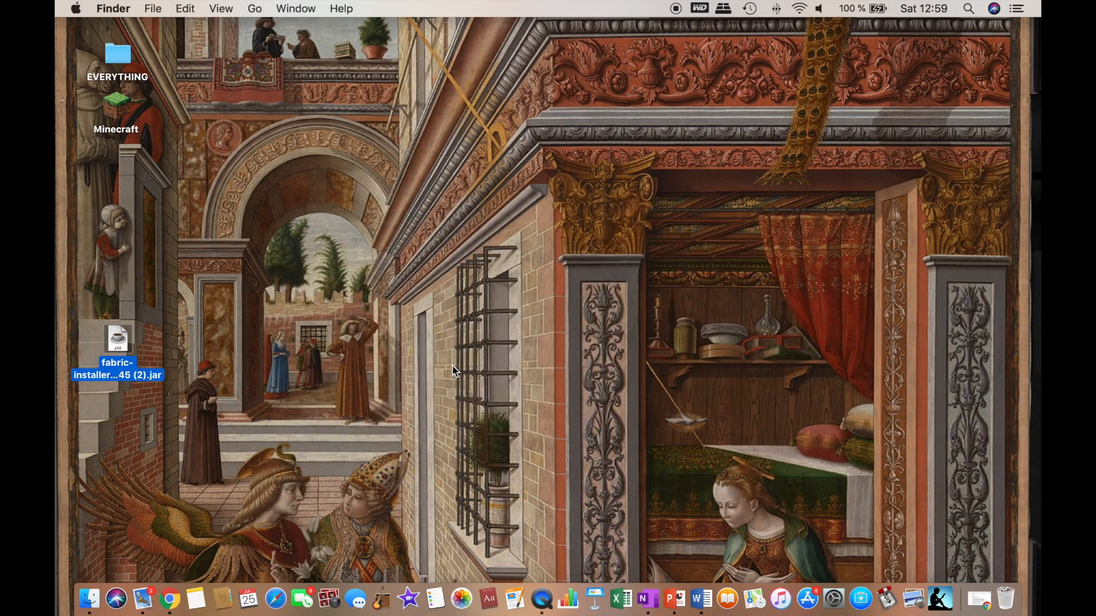
mouse_move(833, 442)
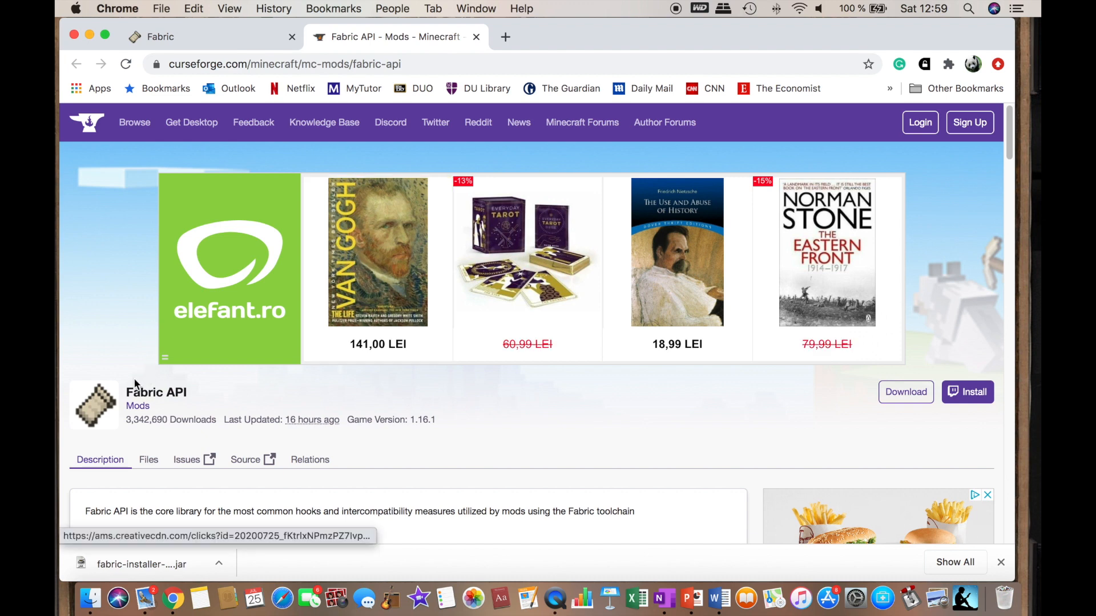
Start the Fabric API download for 1.16.1 from its CurseForge page.
scroll(down, 3)
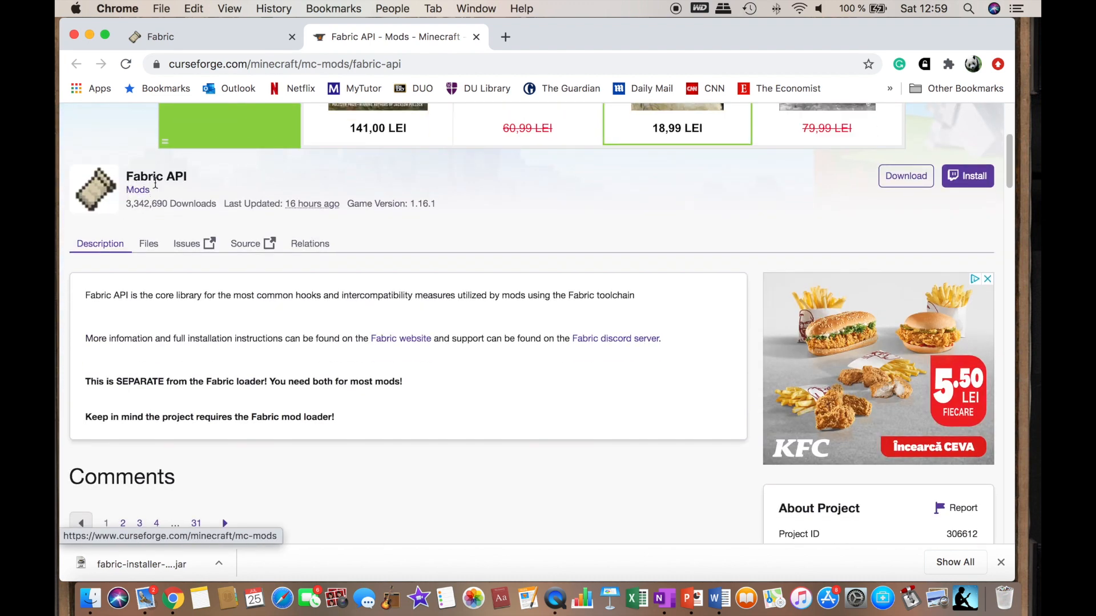
mouse_move(905, 176)
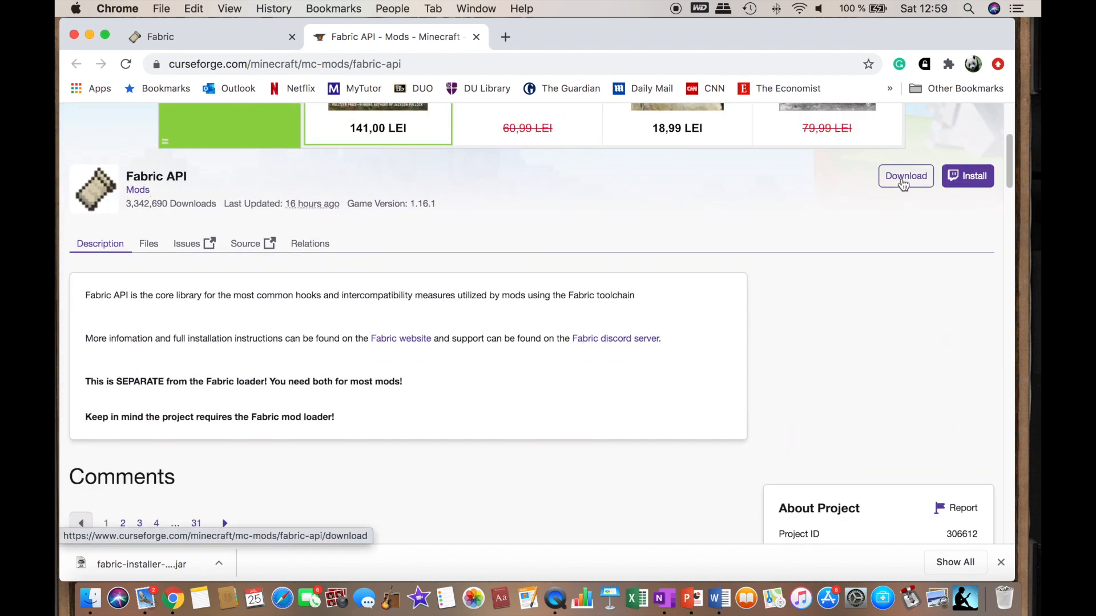
click(905, 176)
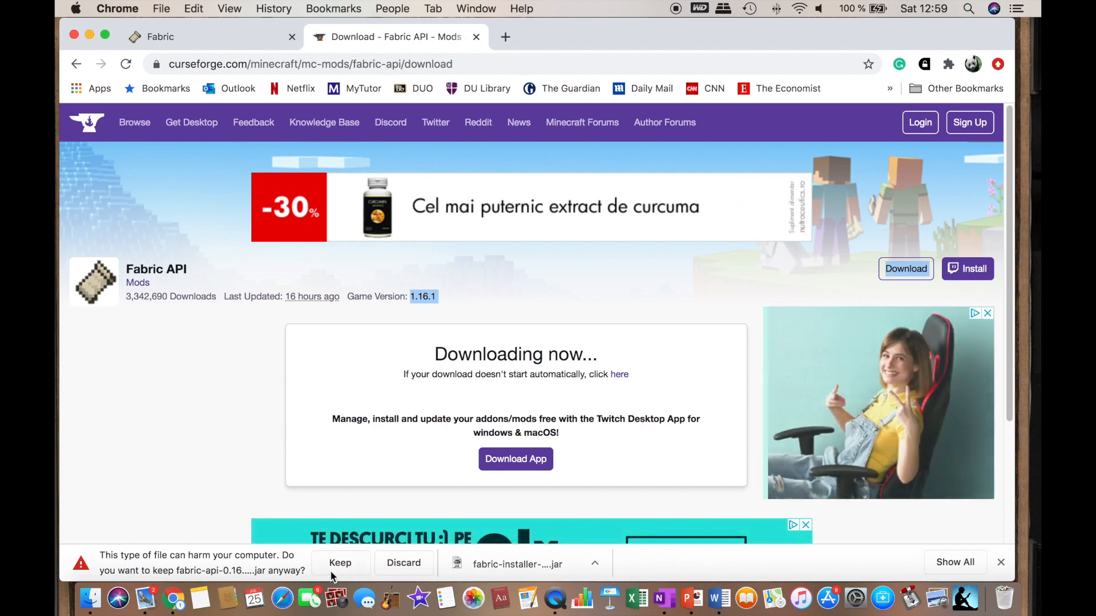
Keep the flagged fabric-api jar download so it lands on the desktop.
click(340, 563)
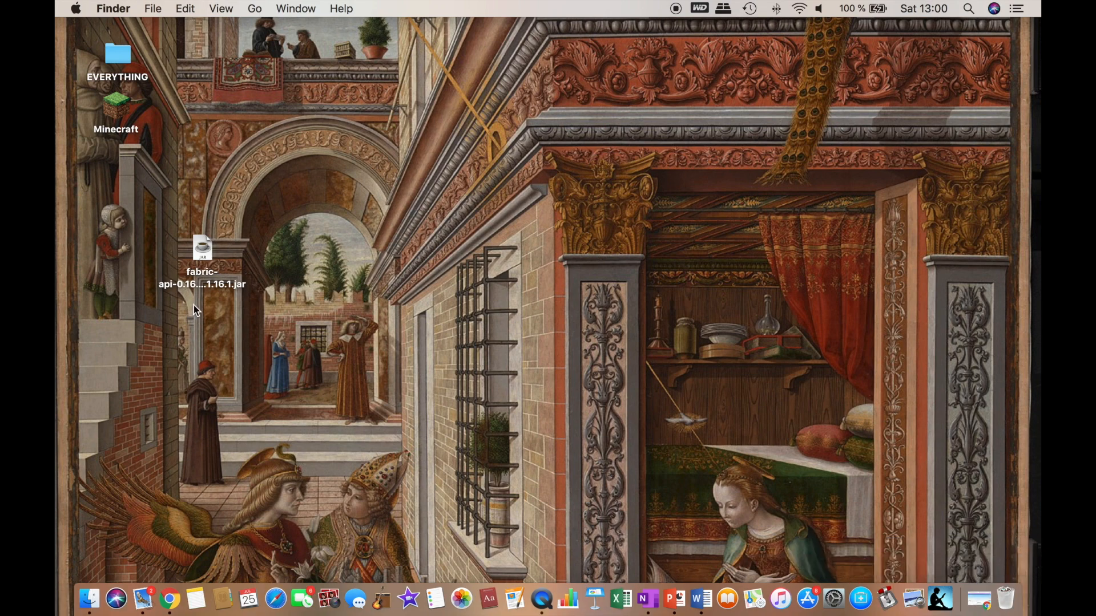
Navigate Finder to ~/Library/Application Support/minecraft and into its mods folder.
click(254, 8)
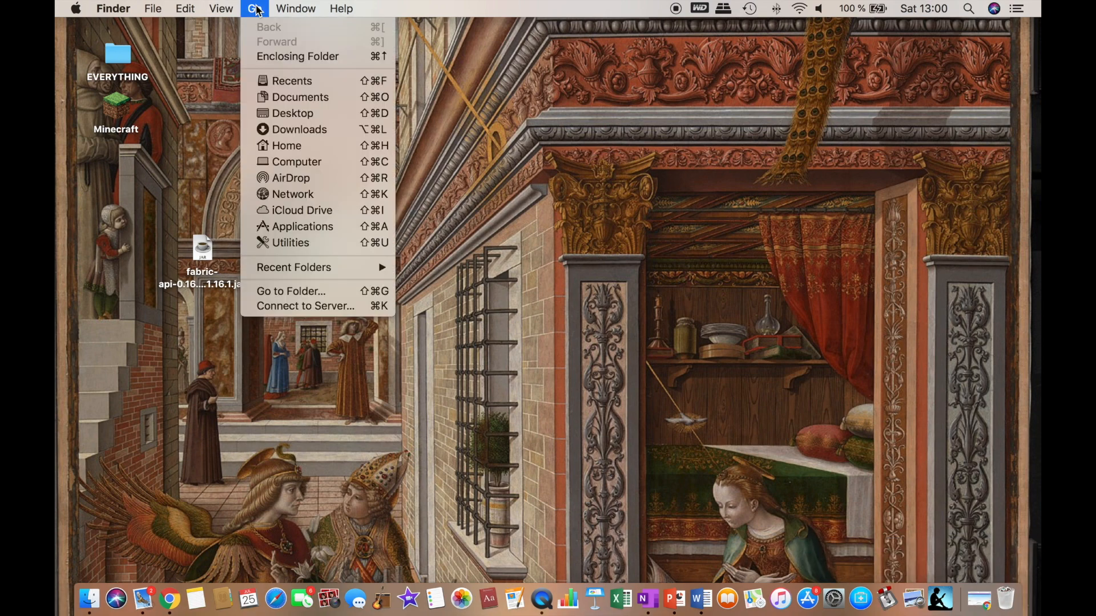
mouse_move(291, 291)
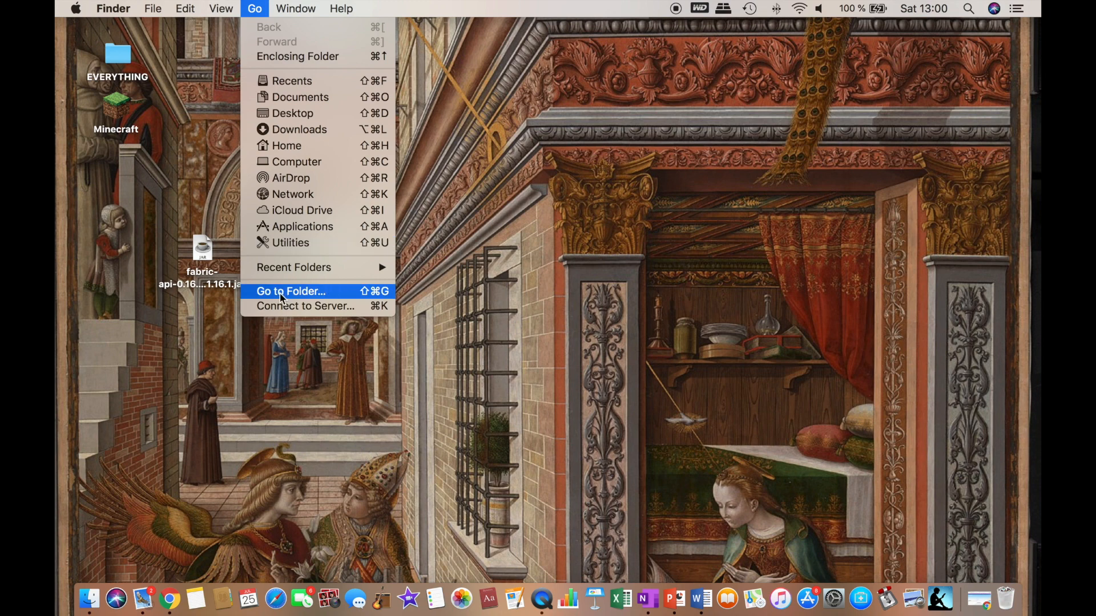
click(291, 291)
text(~/Library/Application Support/minecraft)
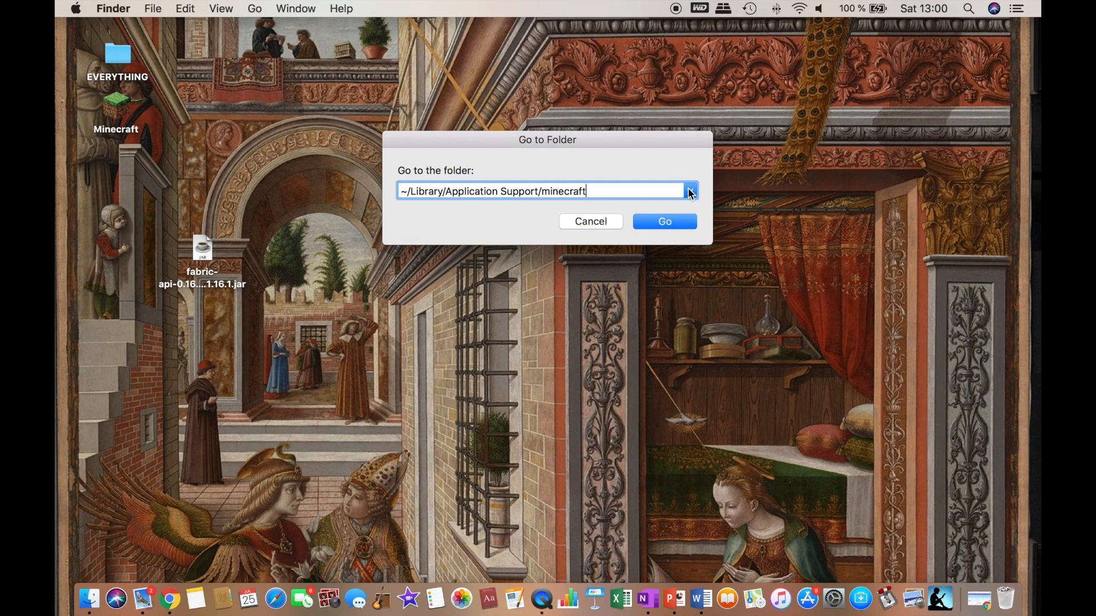
click(664, 221)
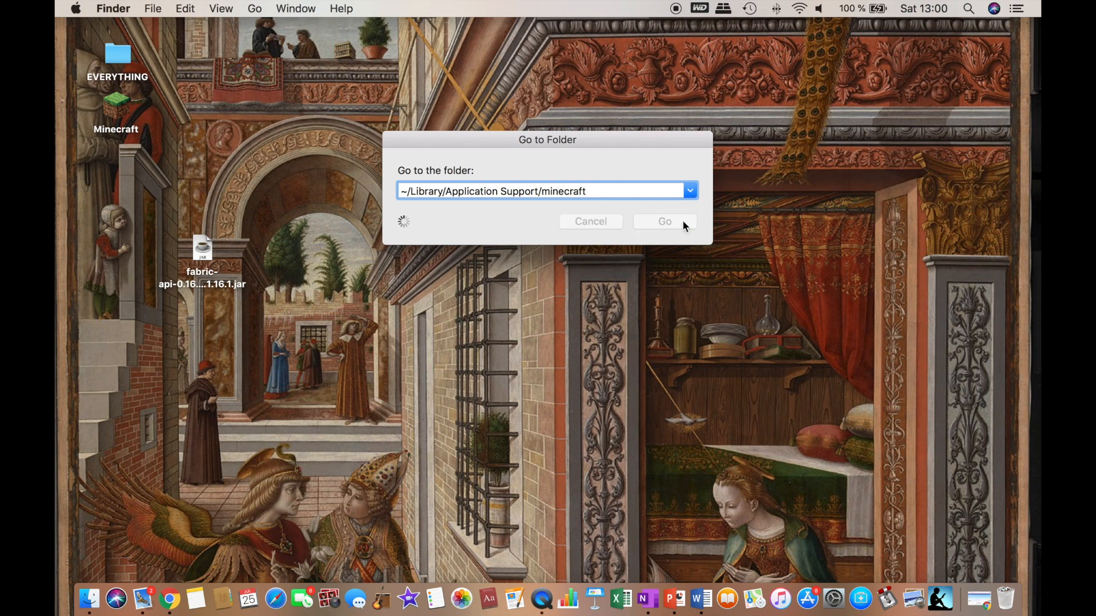
click(664, 221)
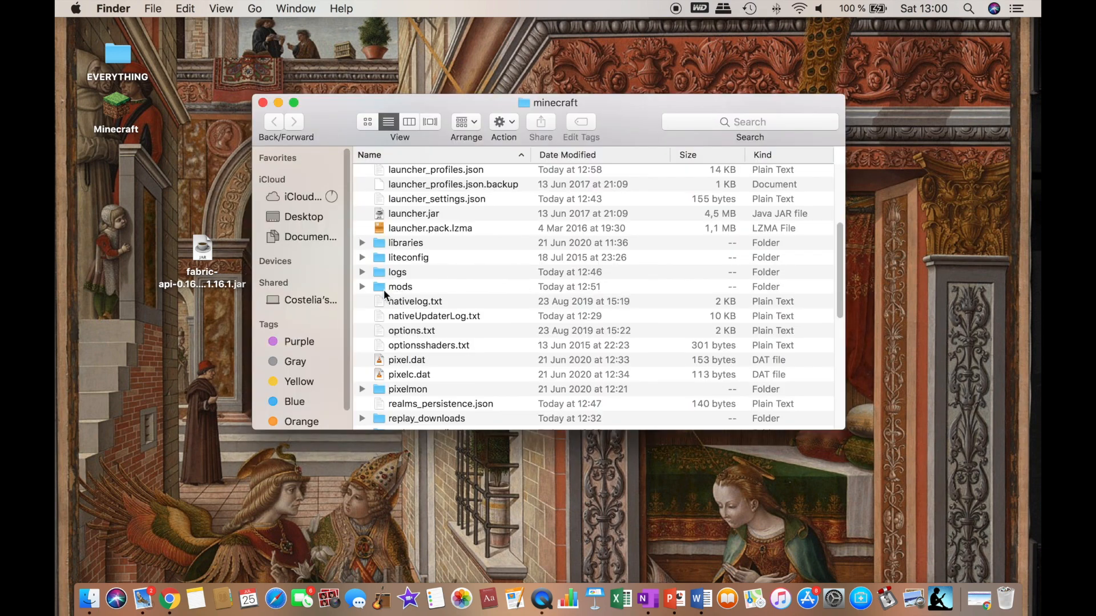
scroll(up, 3)
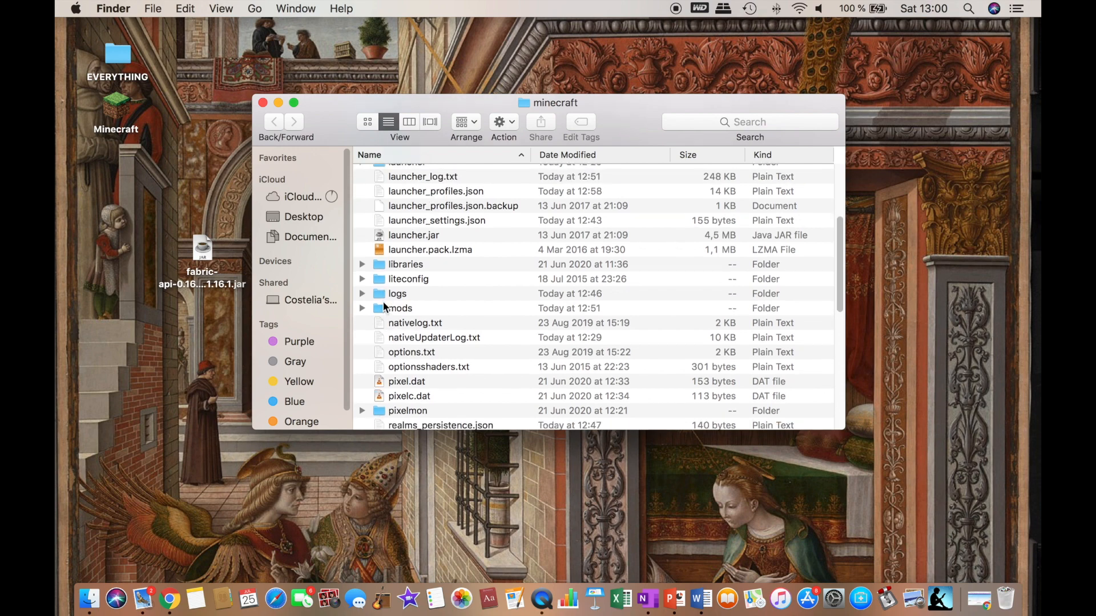
double_click(397, 307)
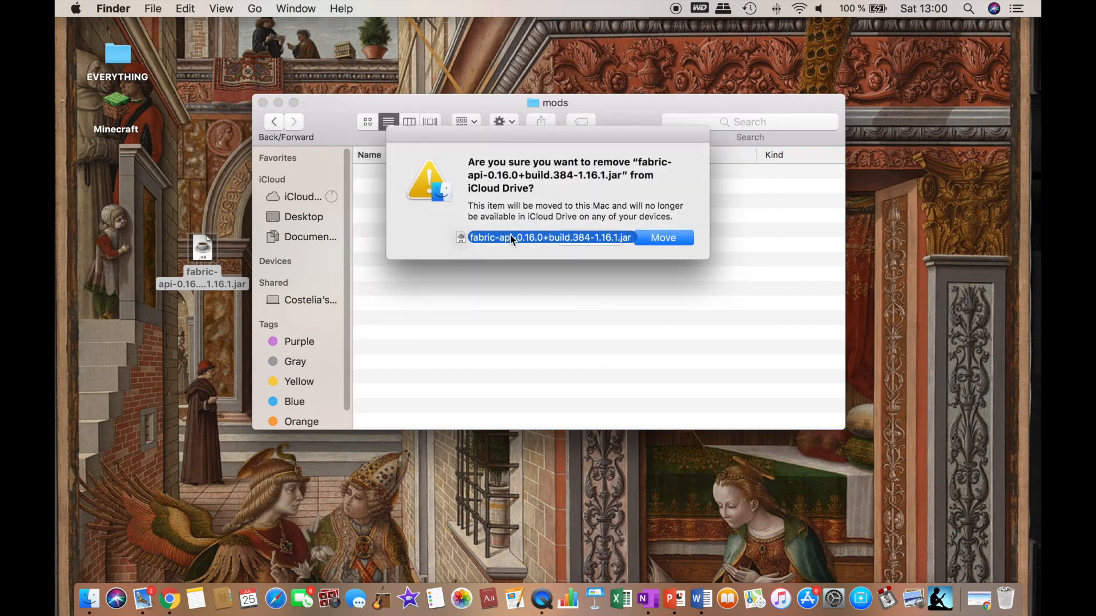
Move the Fabric API jar into the mods folder and close the window.
click(662, 237)
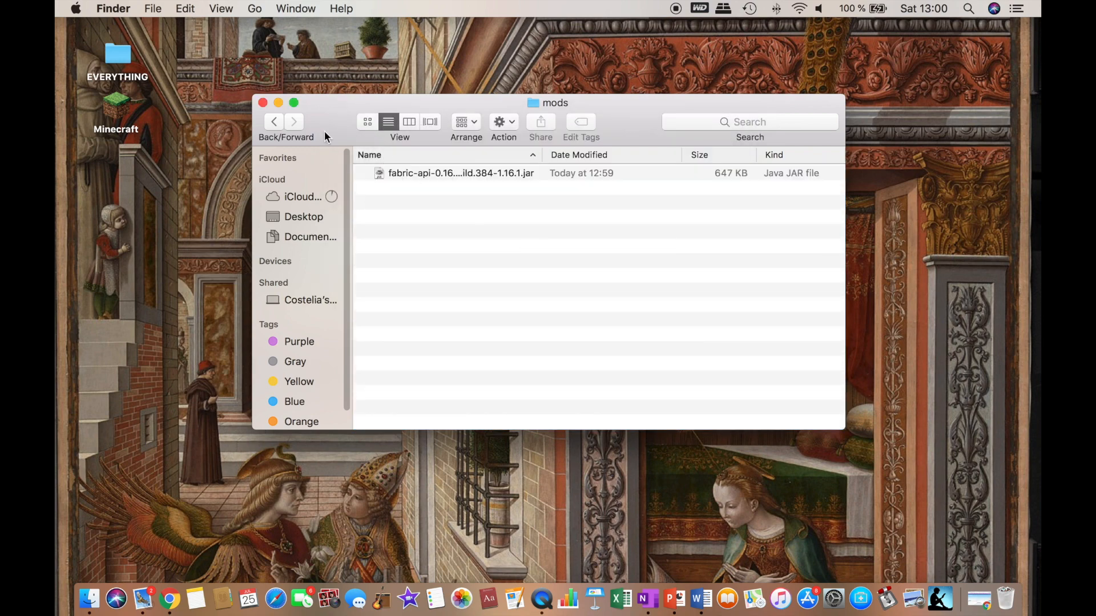
click(263, 103)
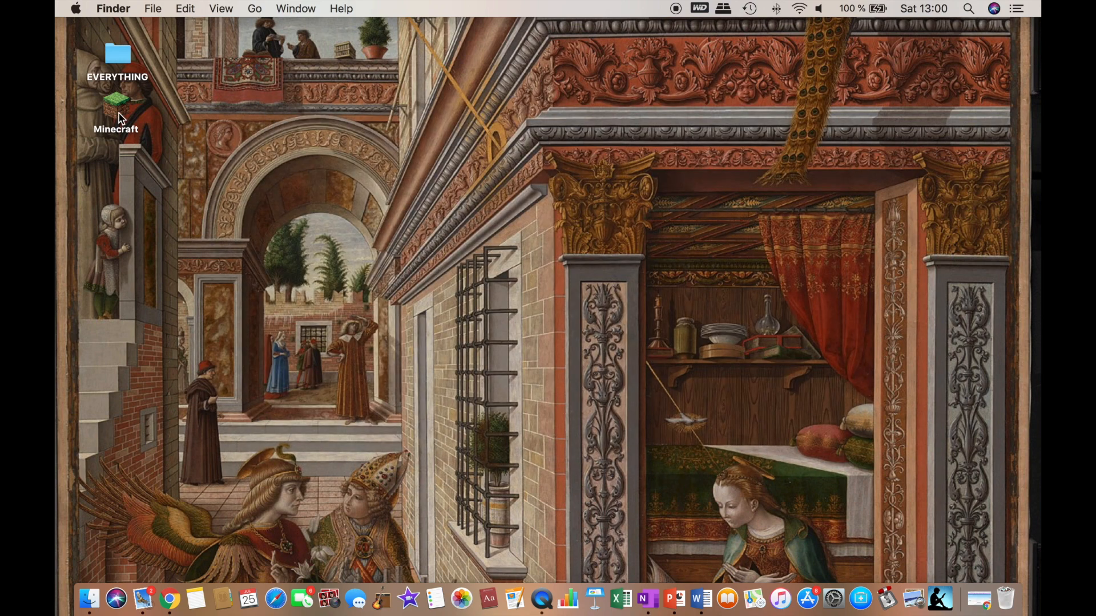
Start the Minecraft Launcher and show the Java Edition installations list.
click(116, 109)
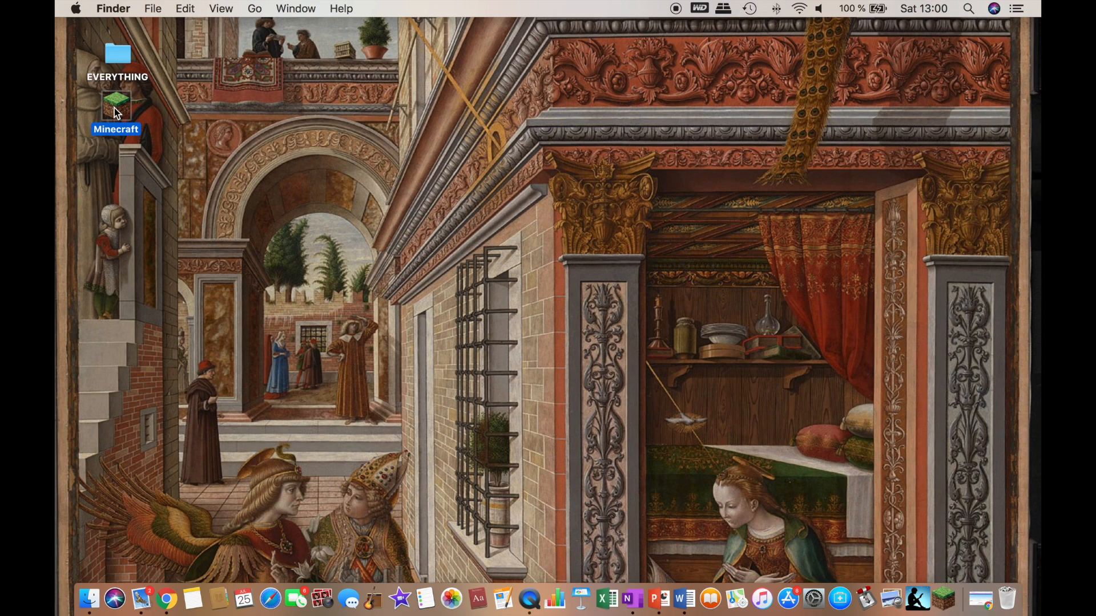
double_click(116, 105)
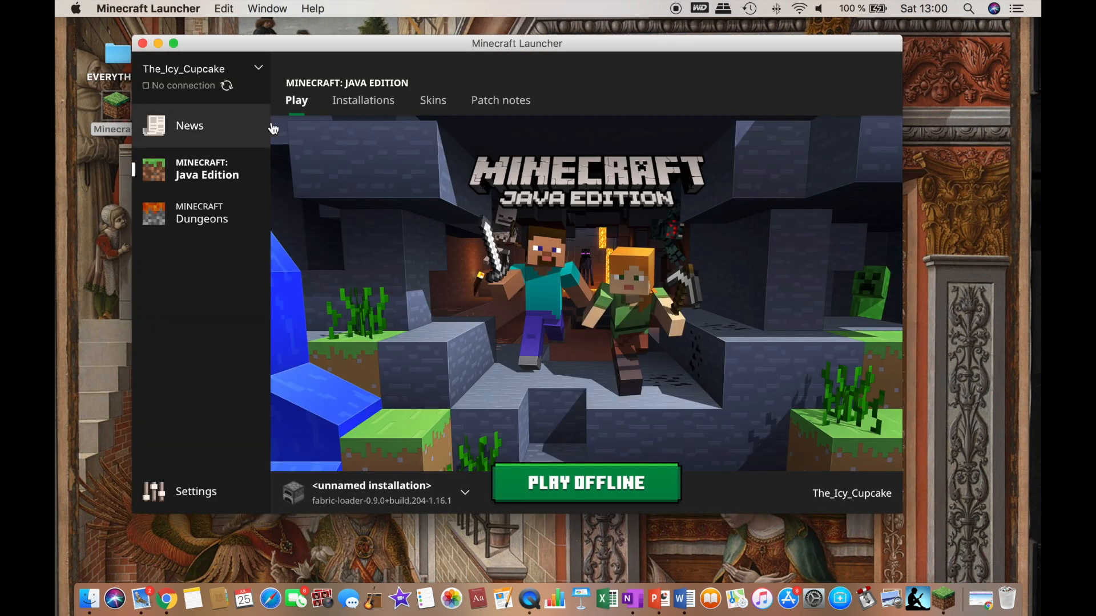
click(363, 100)
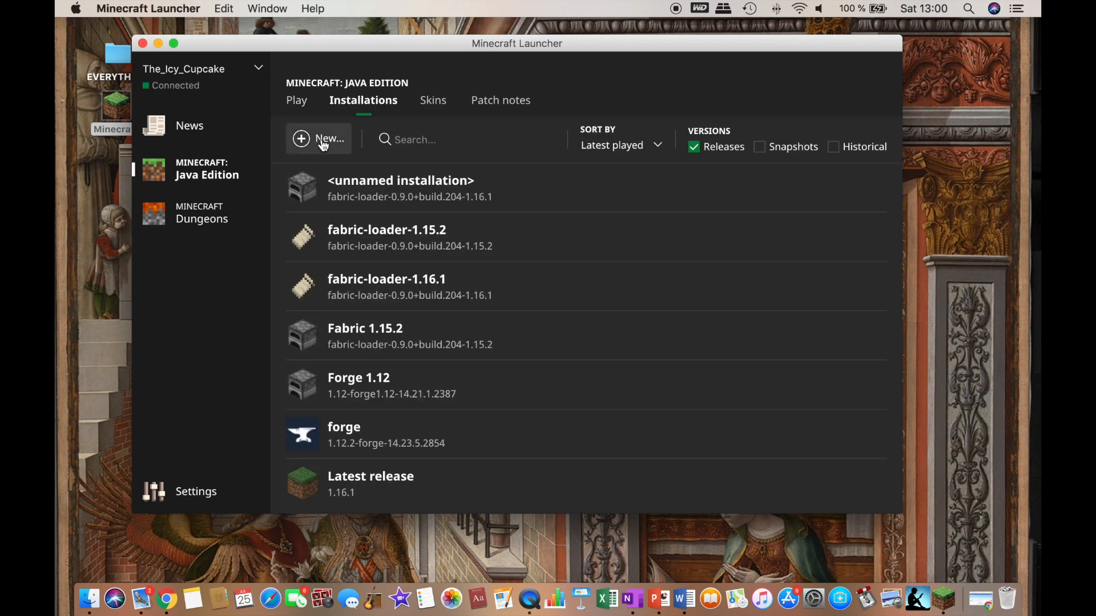
mouse_move(359, 313)
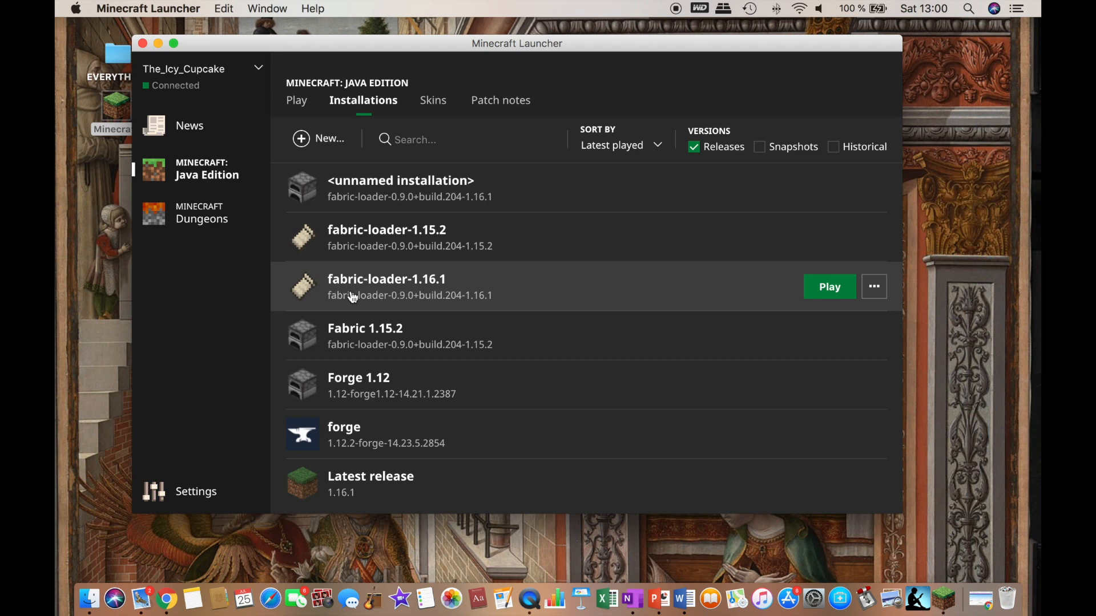
mouse_move(442, 287)
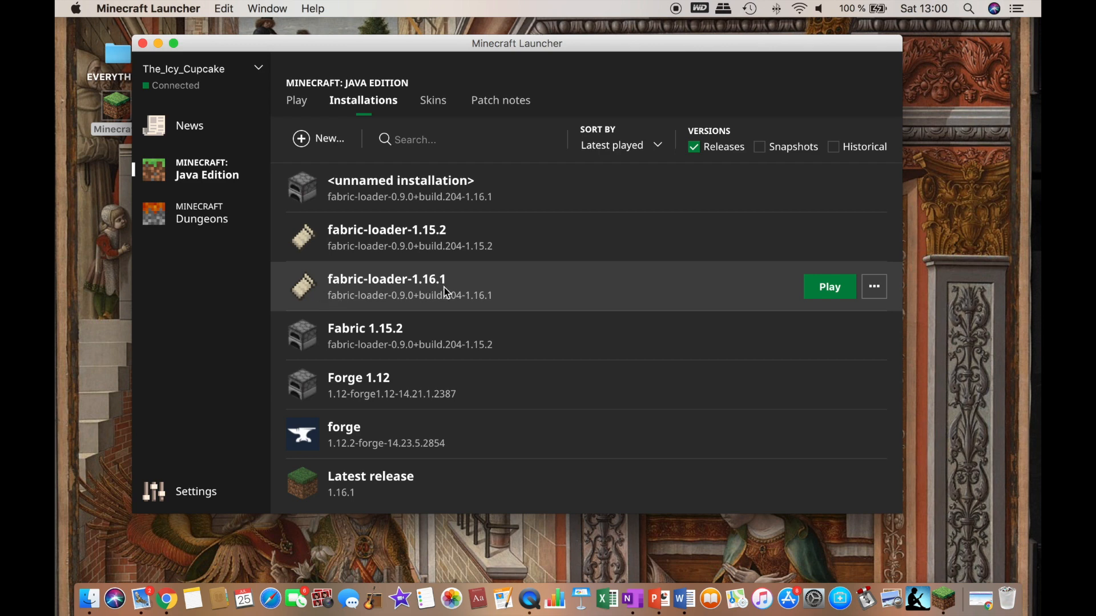
mouse_move(271, 139)
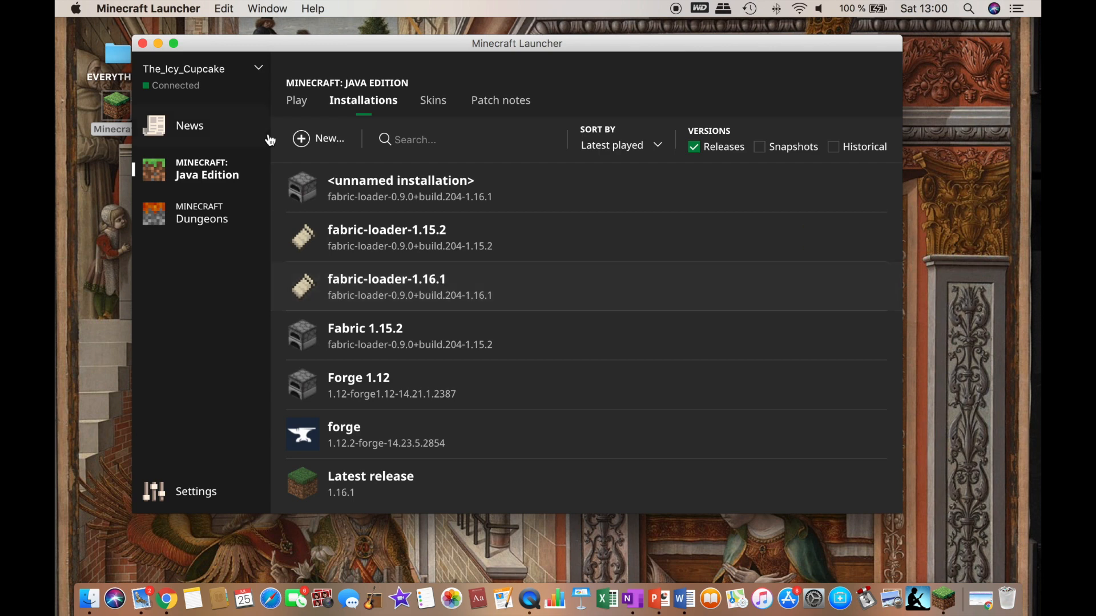
Create a new installation named 'Fabric 1.16.1' using release fabric-loader-0.9.0+build.204-1.16.1.
click(318, 138)
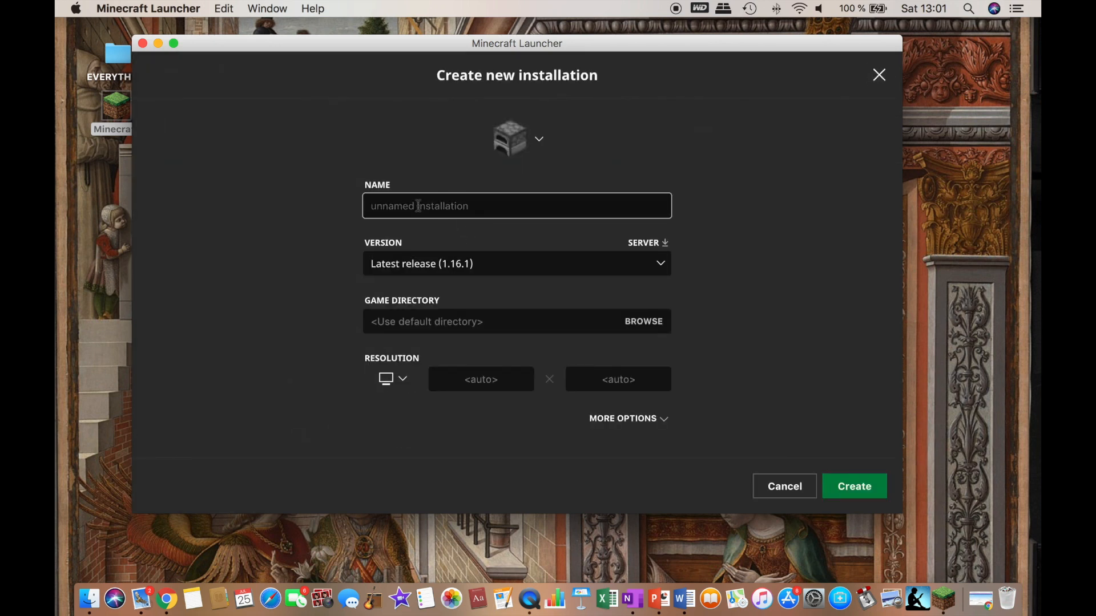
text(Fabr)
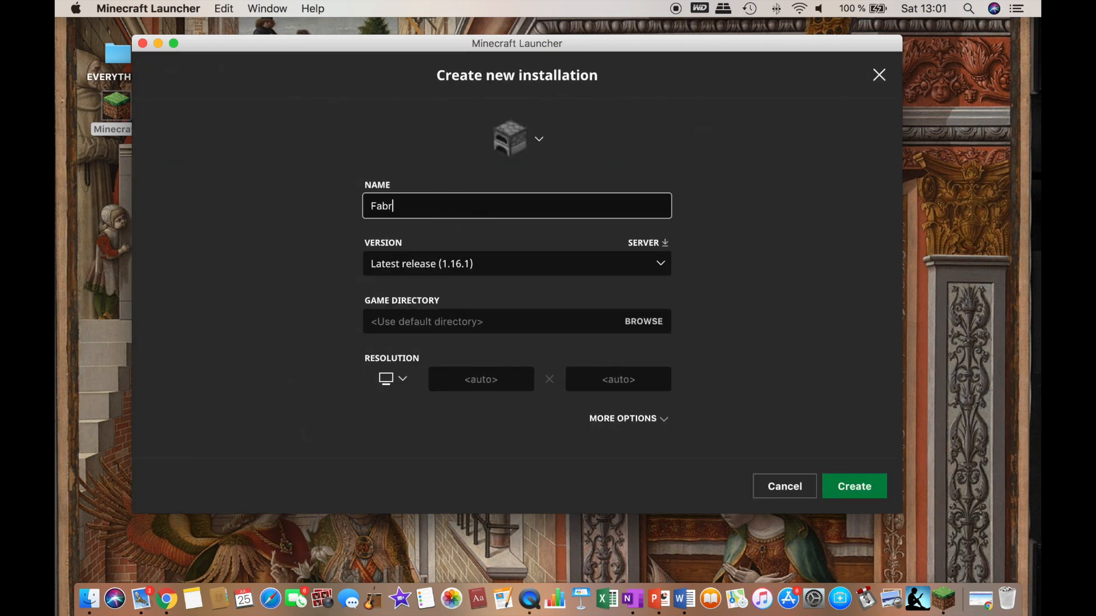
text(ic 1.16.1)
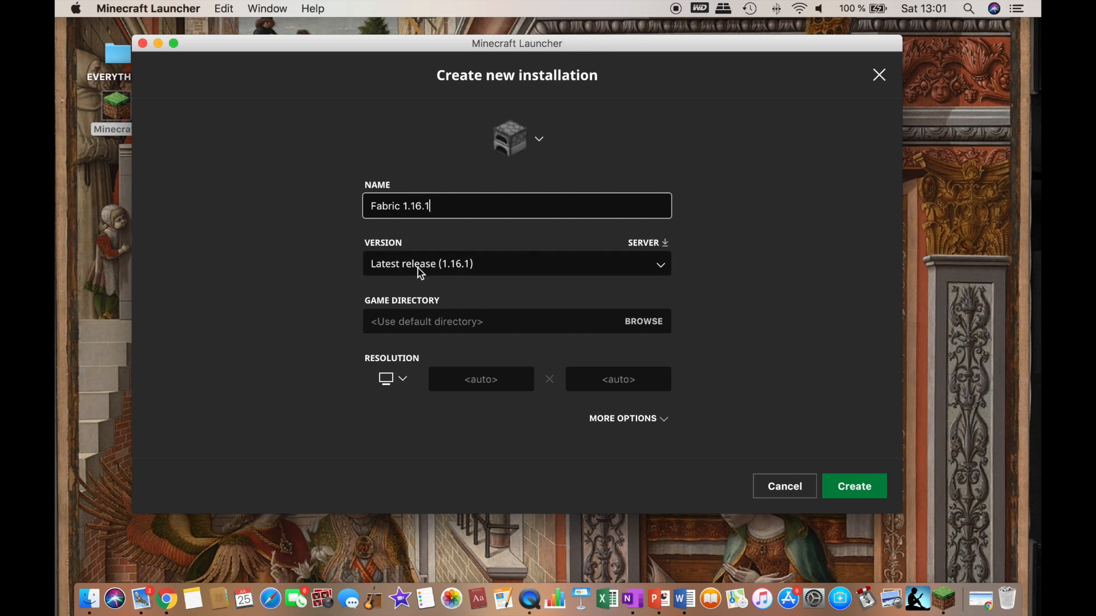
click(516, 264)
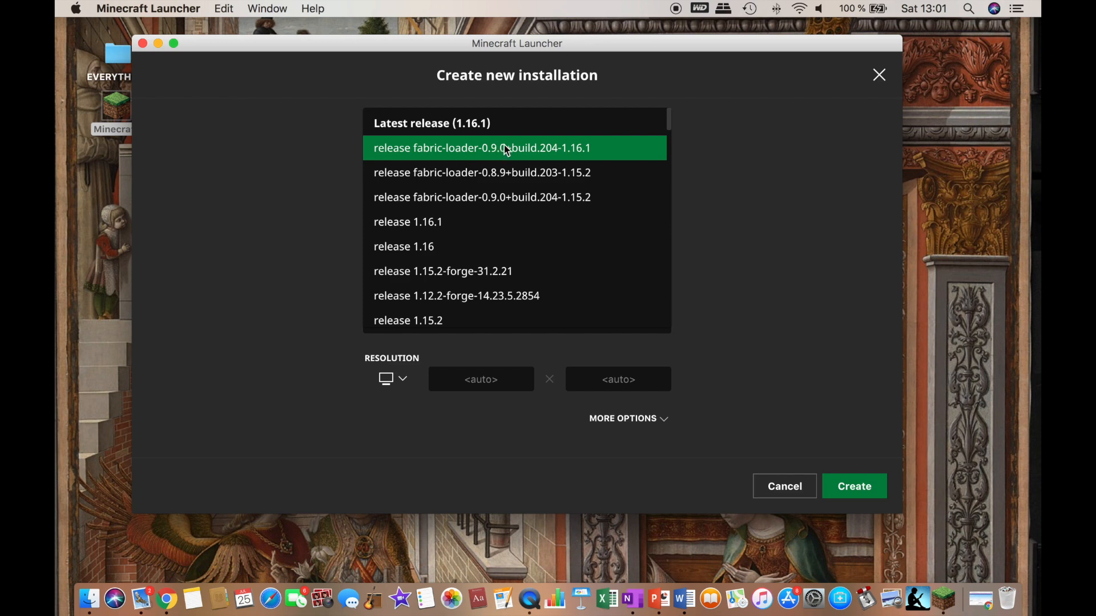
mouse_move(575, 153)
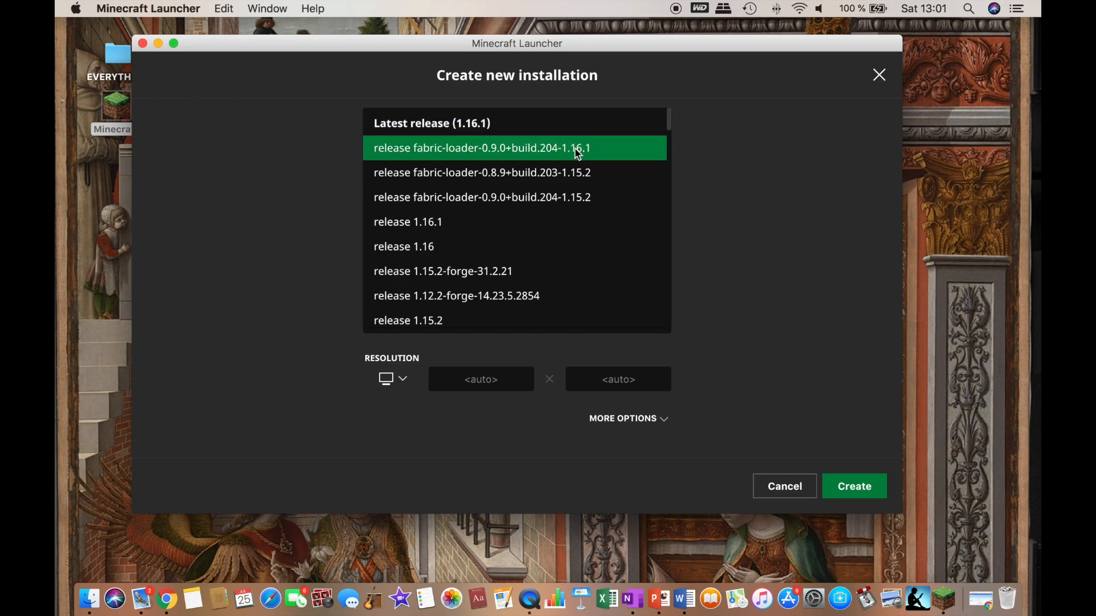
click(480, 148)
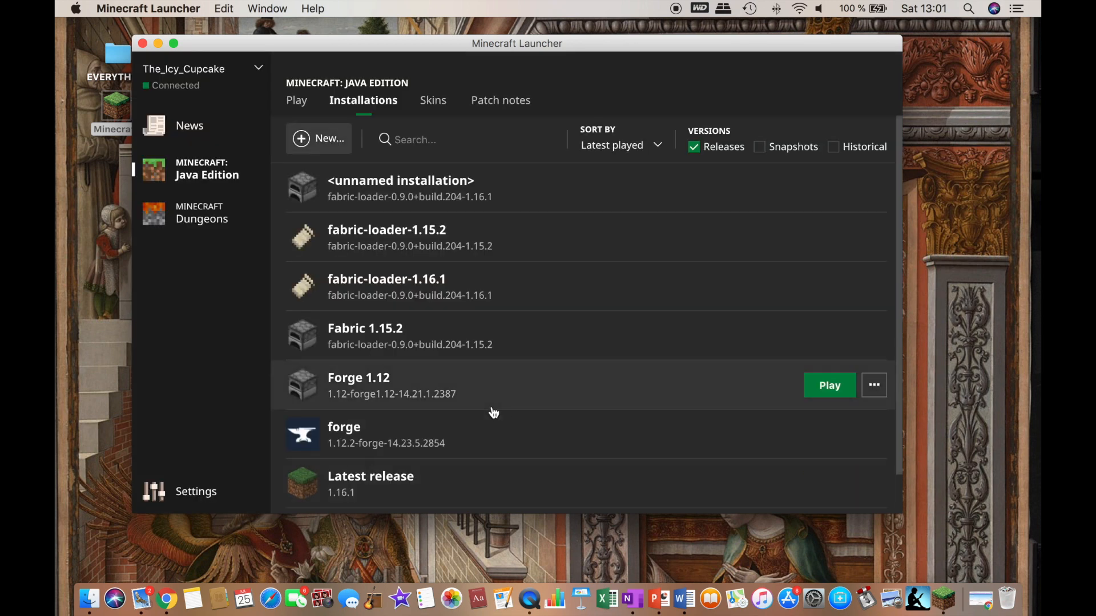
Select the fabric-loader-1.16.1 installation on the Play page and launch the game.
click(296, 100)
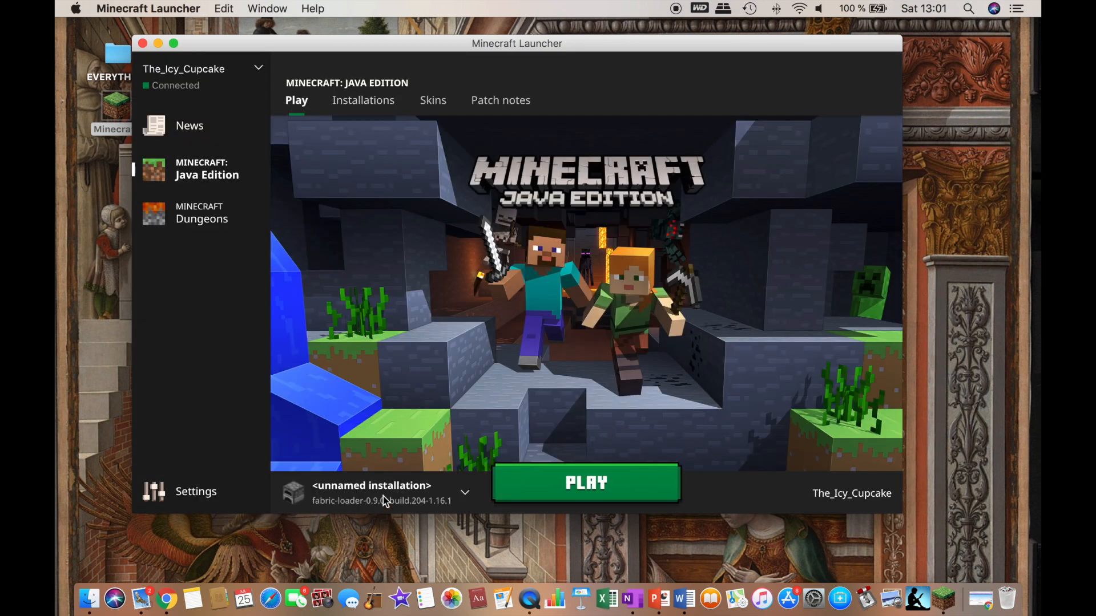
click(463, 493)
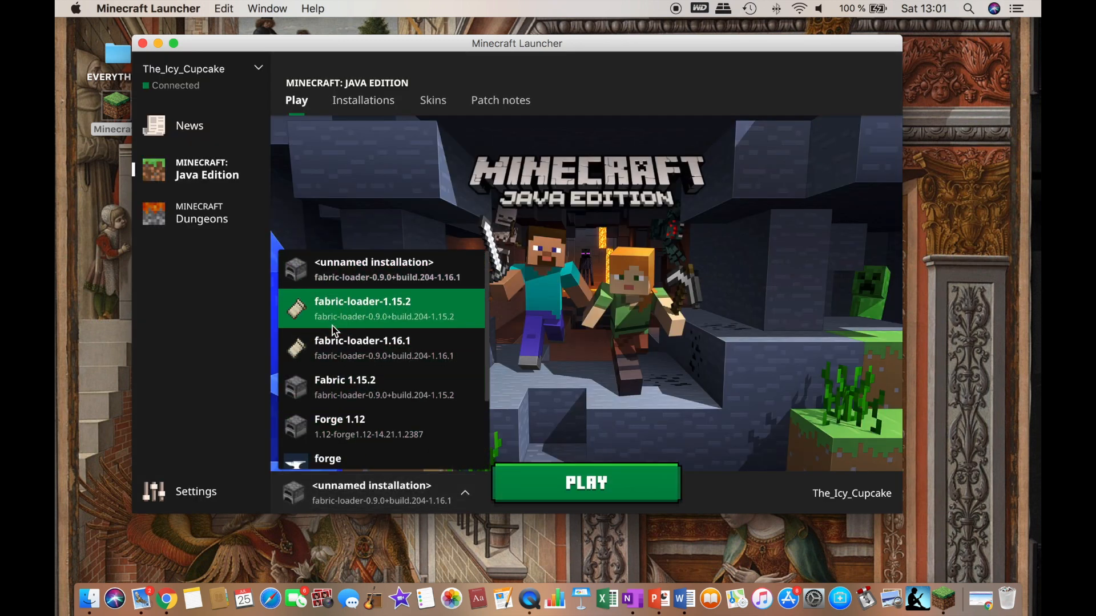
scroll(down, 3)
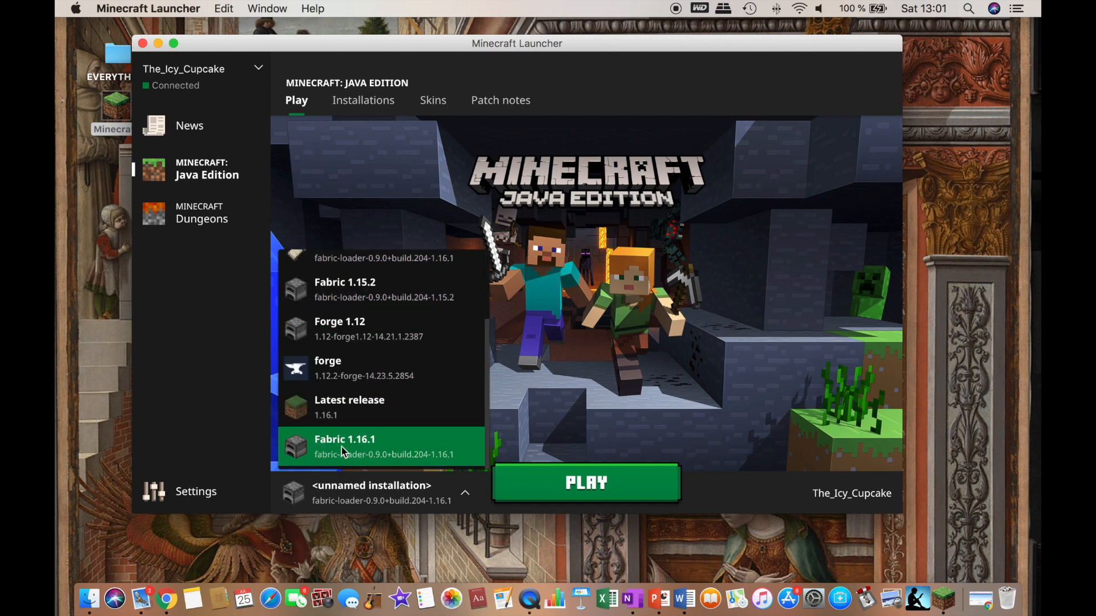
scroll(up, 3)
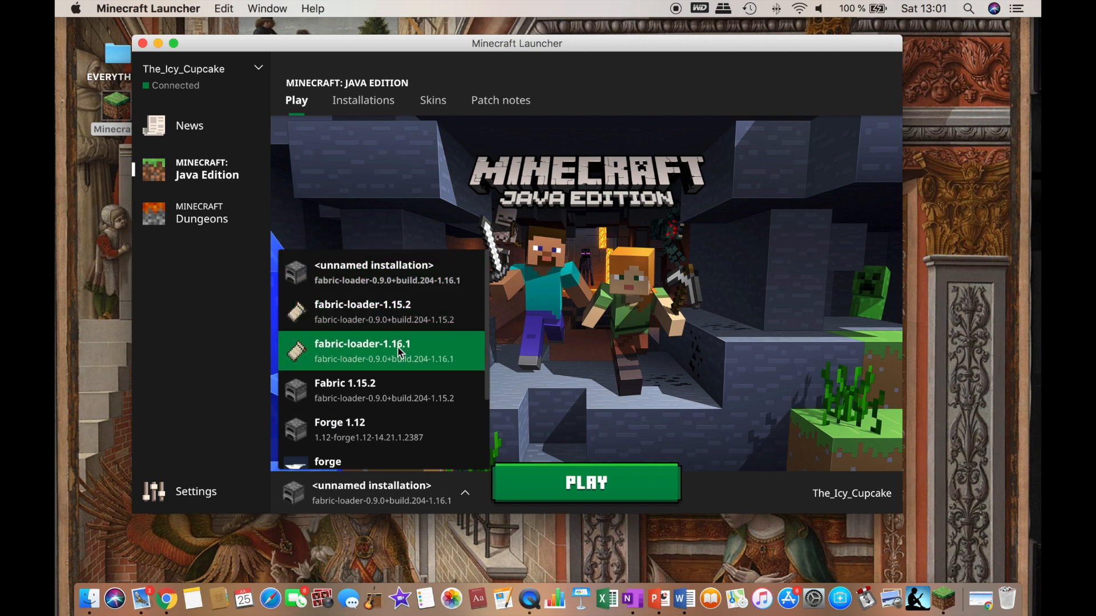
click(361, 350)
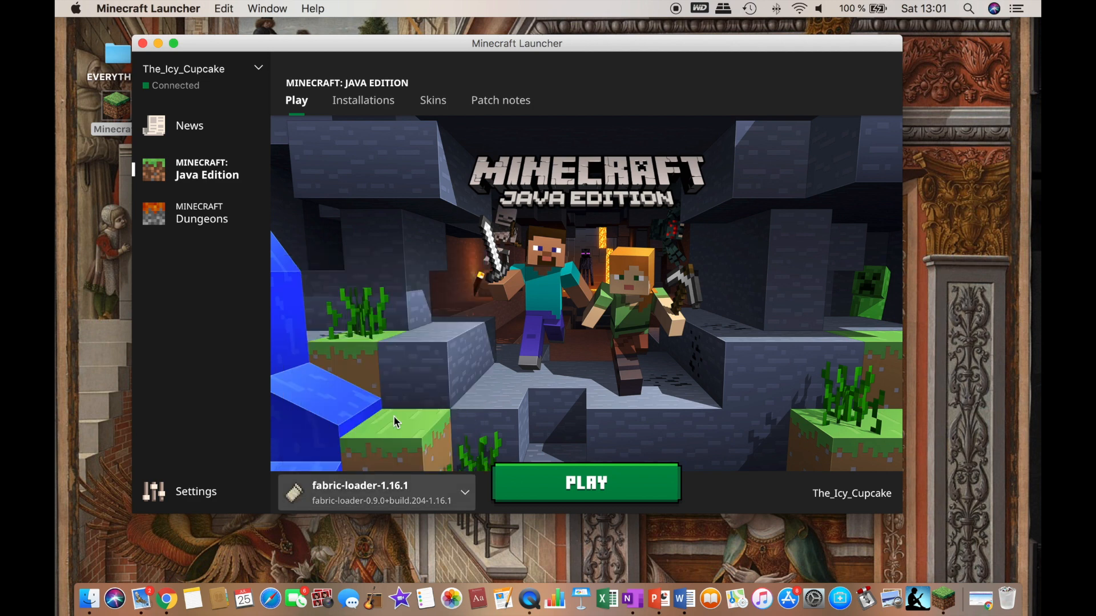
mouse_move(369, 497)
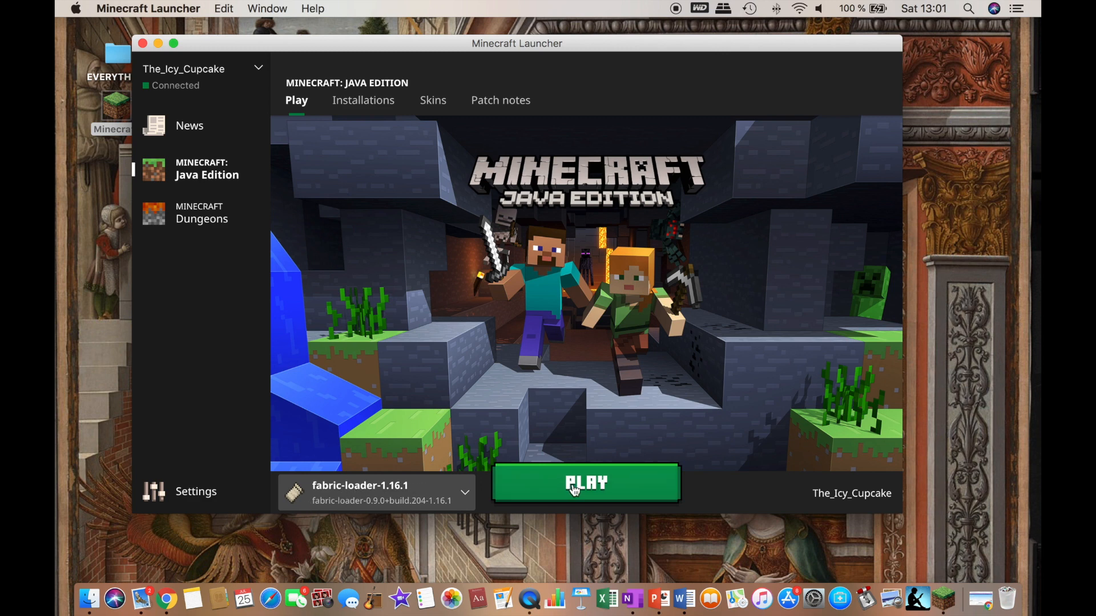
click(586, 481)
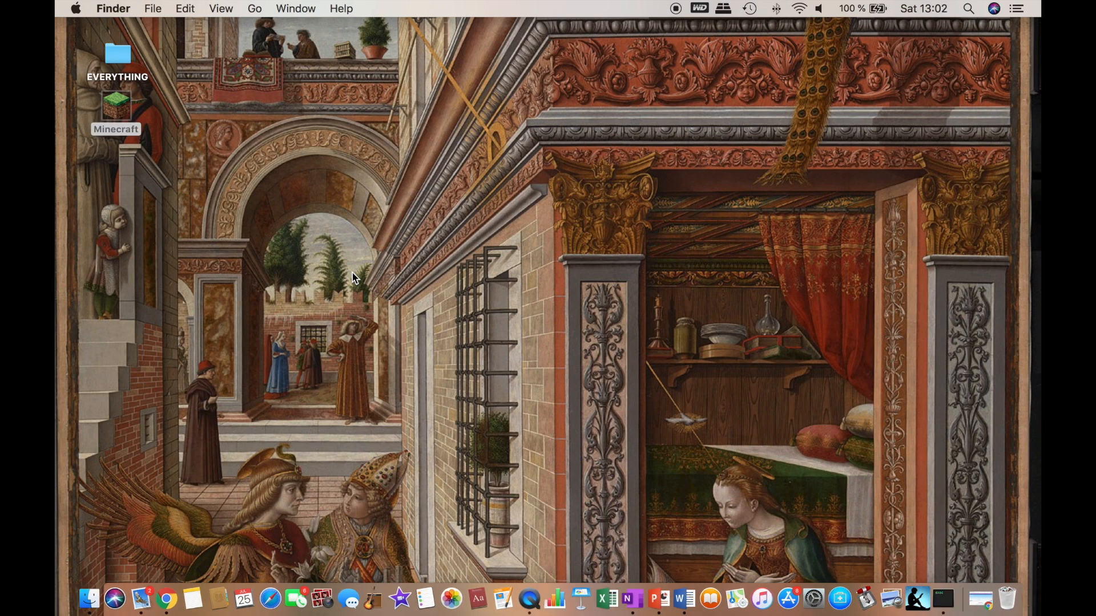
Bring up the loading Minecraft 1.16.1 window from the desktop while Fabric starts.
double_click(117, 105)
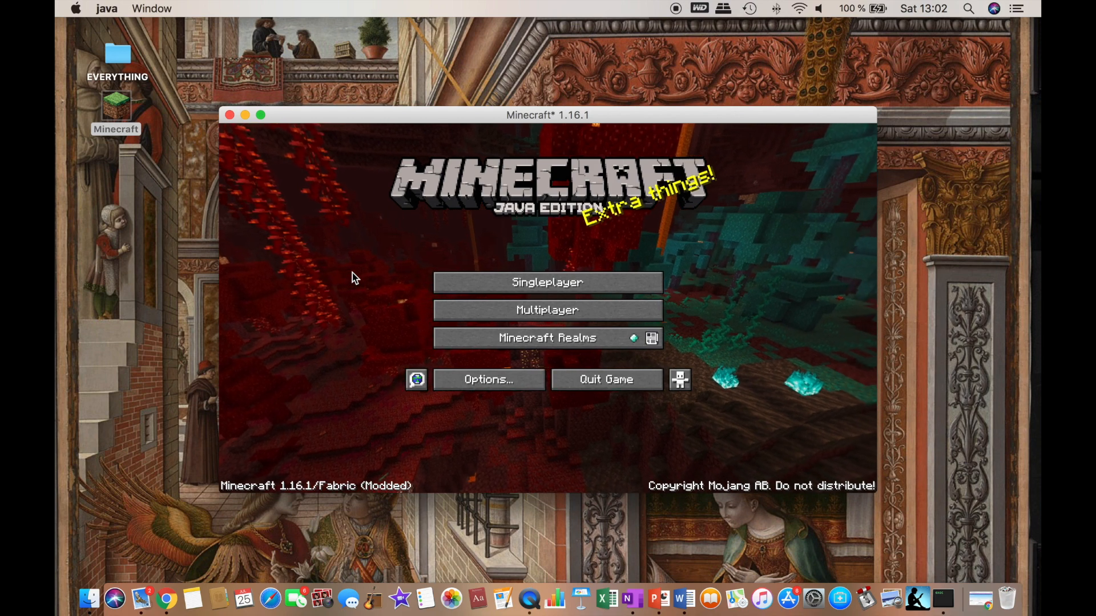
mouse_move(404, 400)
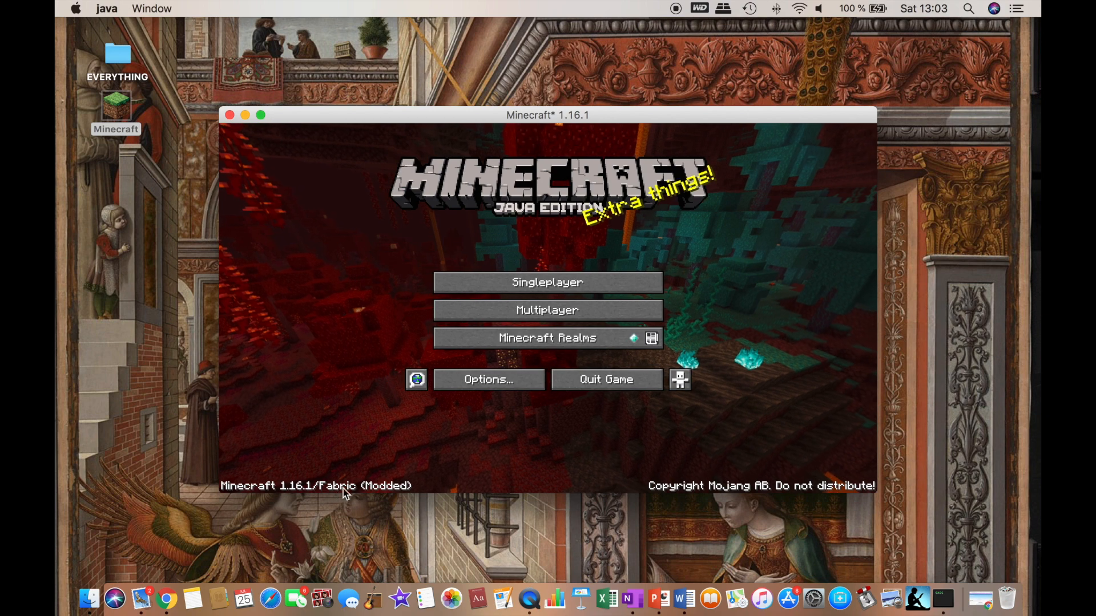
mouse_move(332, 490)
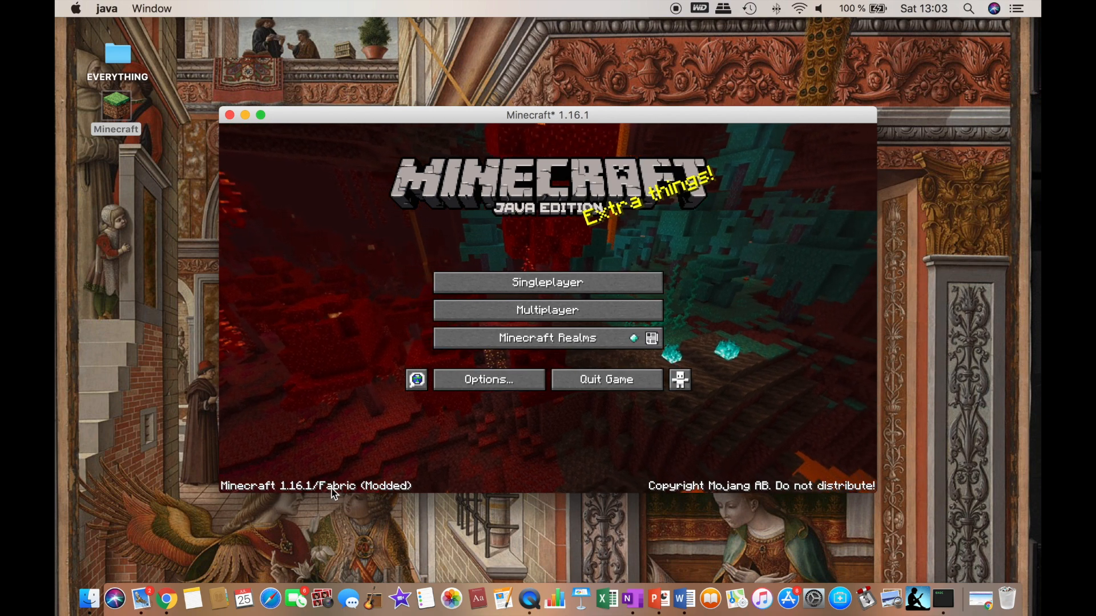
mouse_move(384, 494)
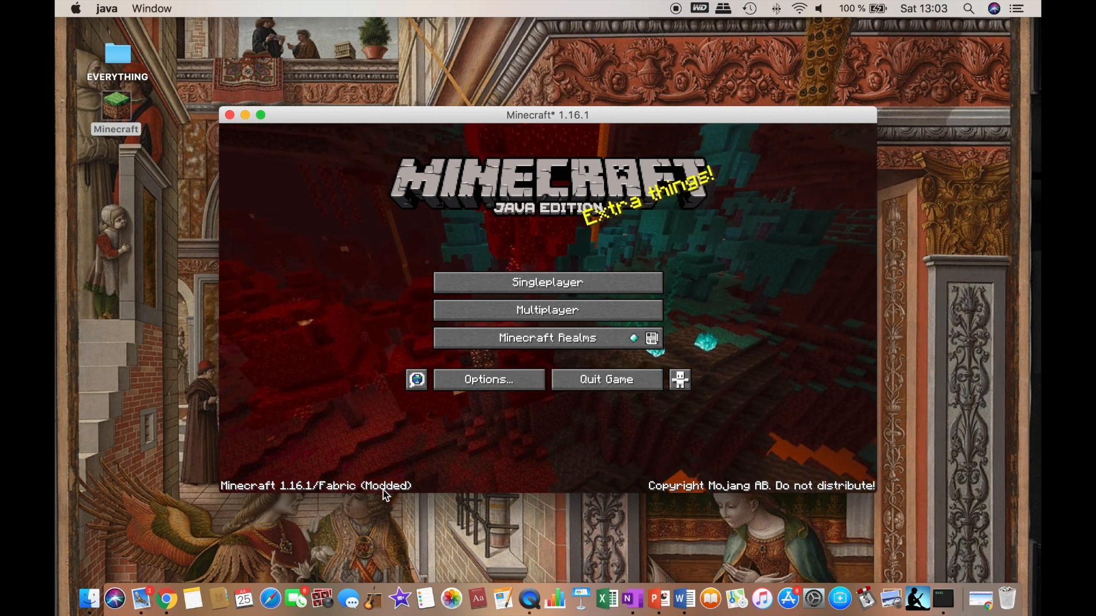
mouse_move(394, 495)
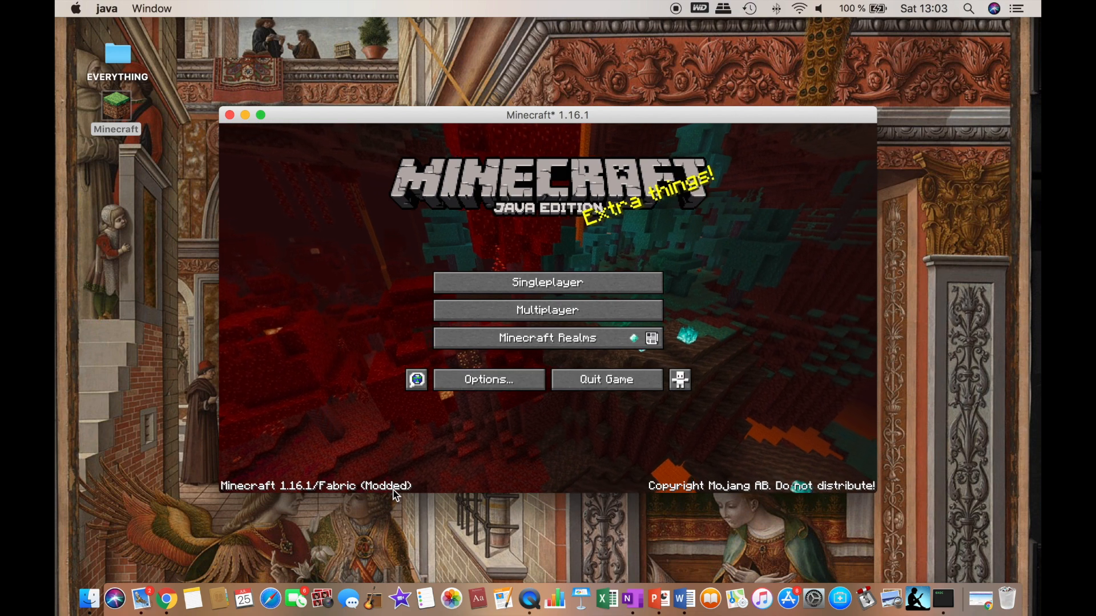